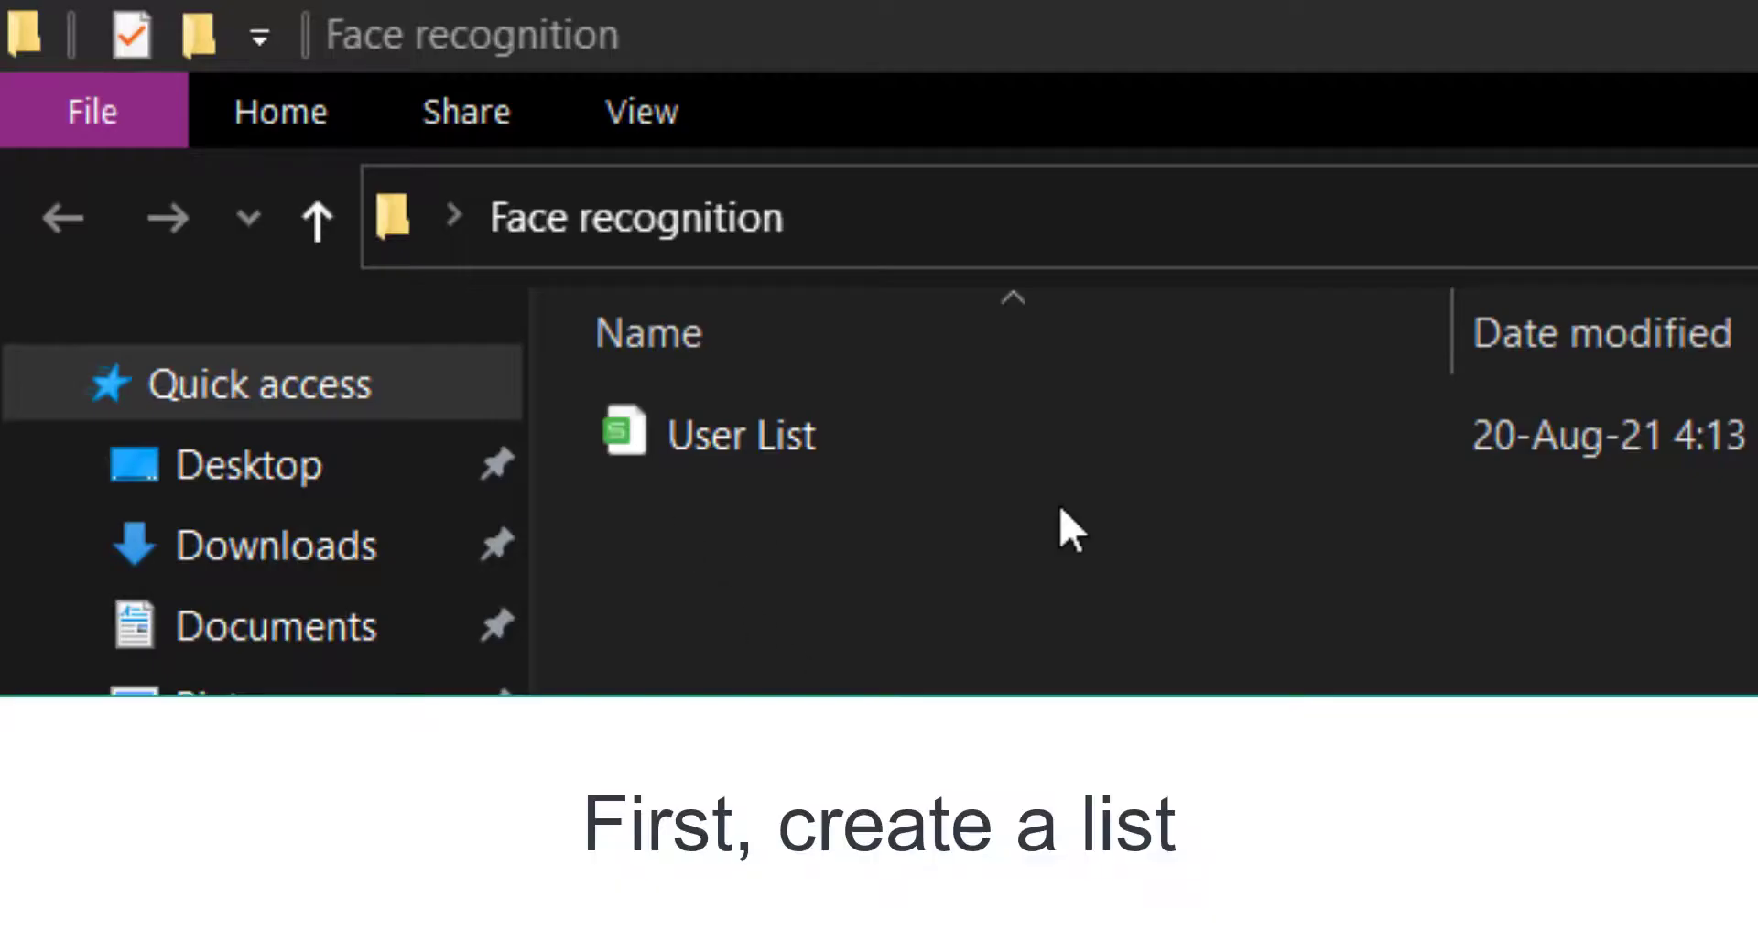
Open the User List workbook and review its HW, name, ID, site code, card code and access mode columns
double_click(740, 434)
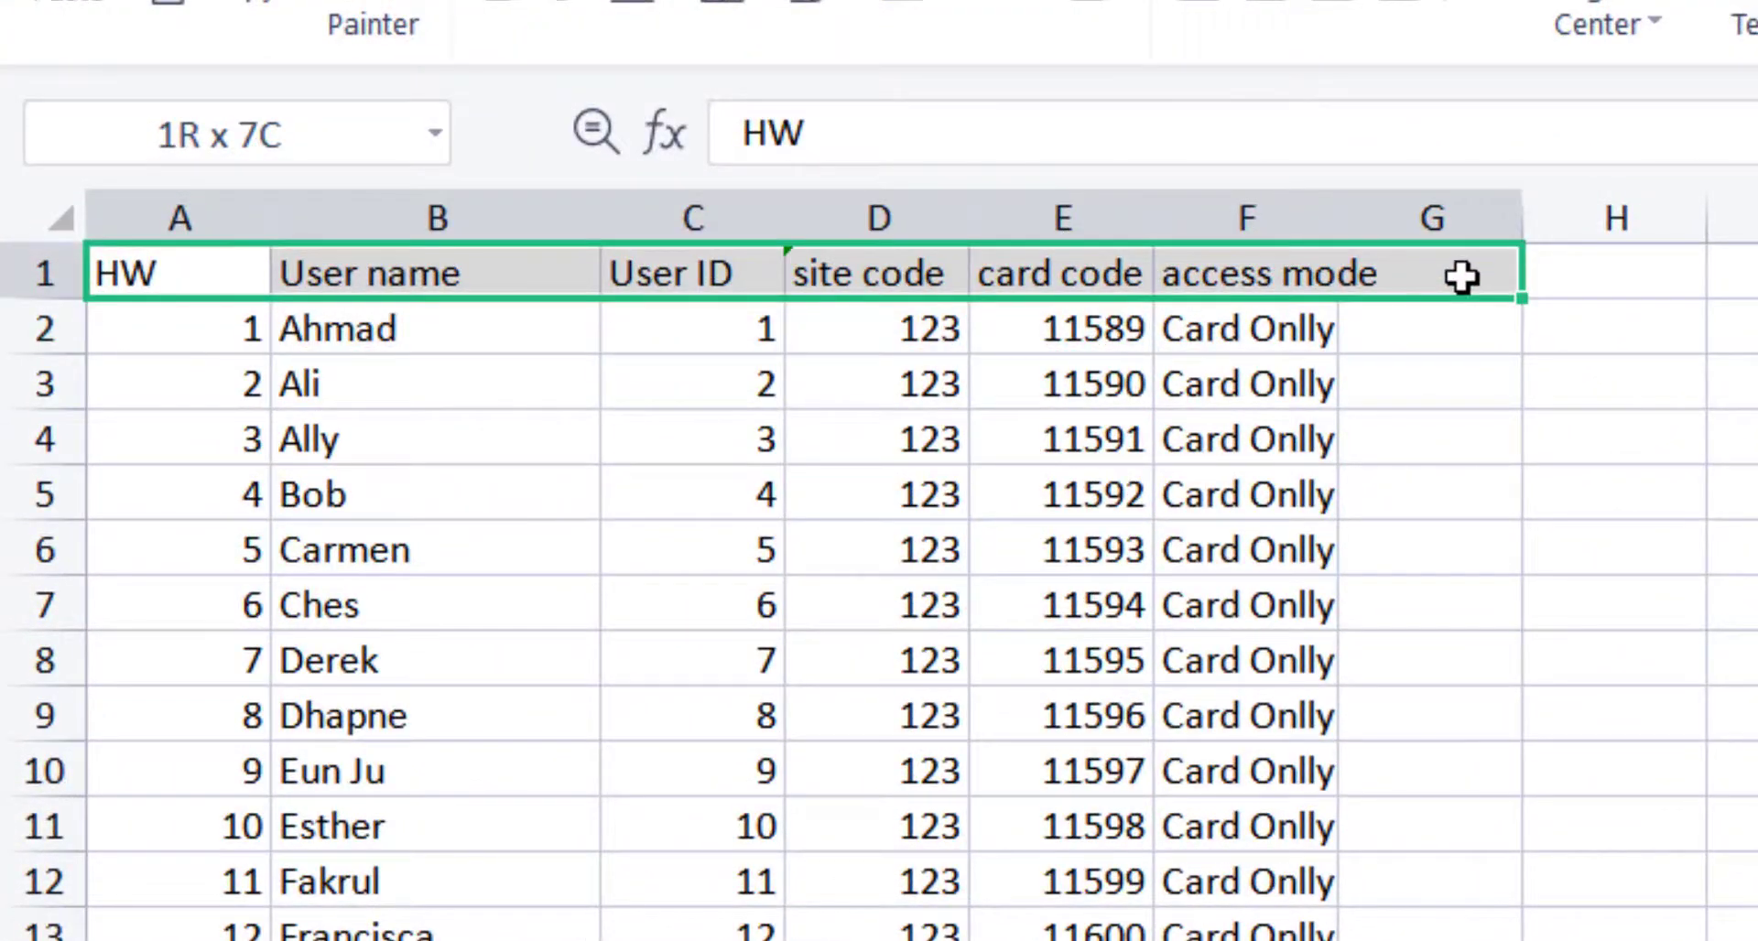
scroll("down", 3)
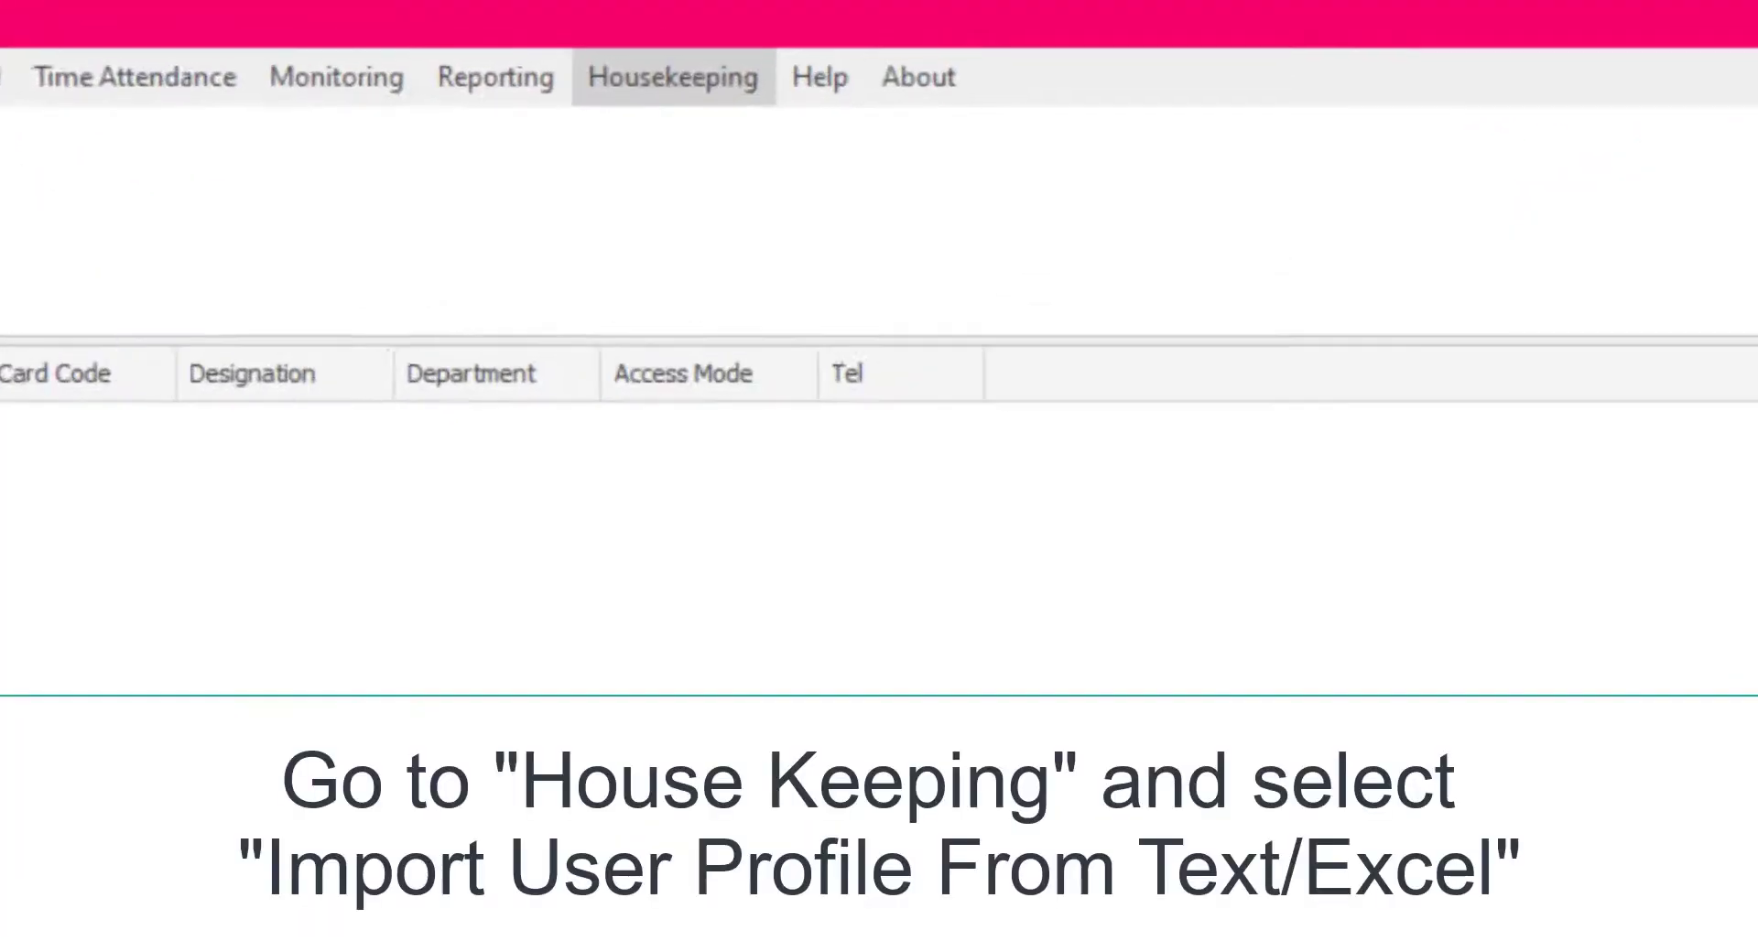
Start Import User Profile From Text/Excel under Housekeeping and select User List.xlsx as the source
left_click(673, 77)
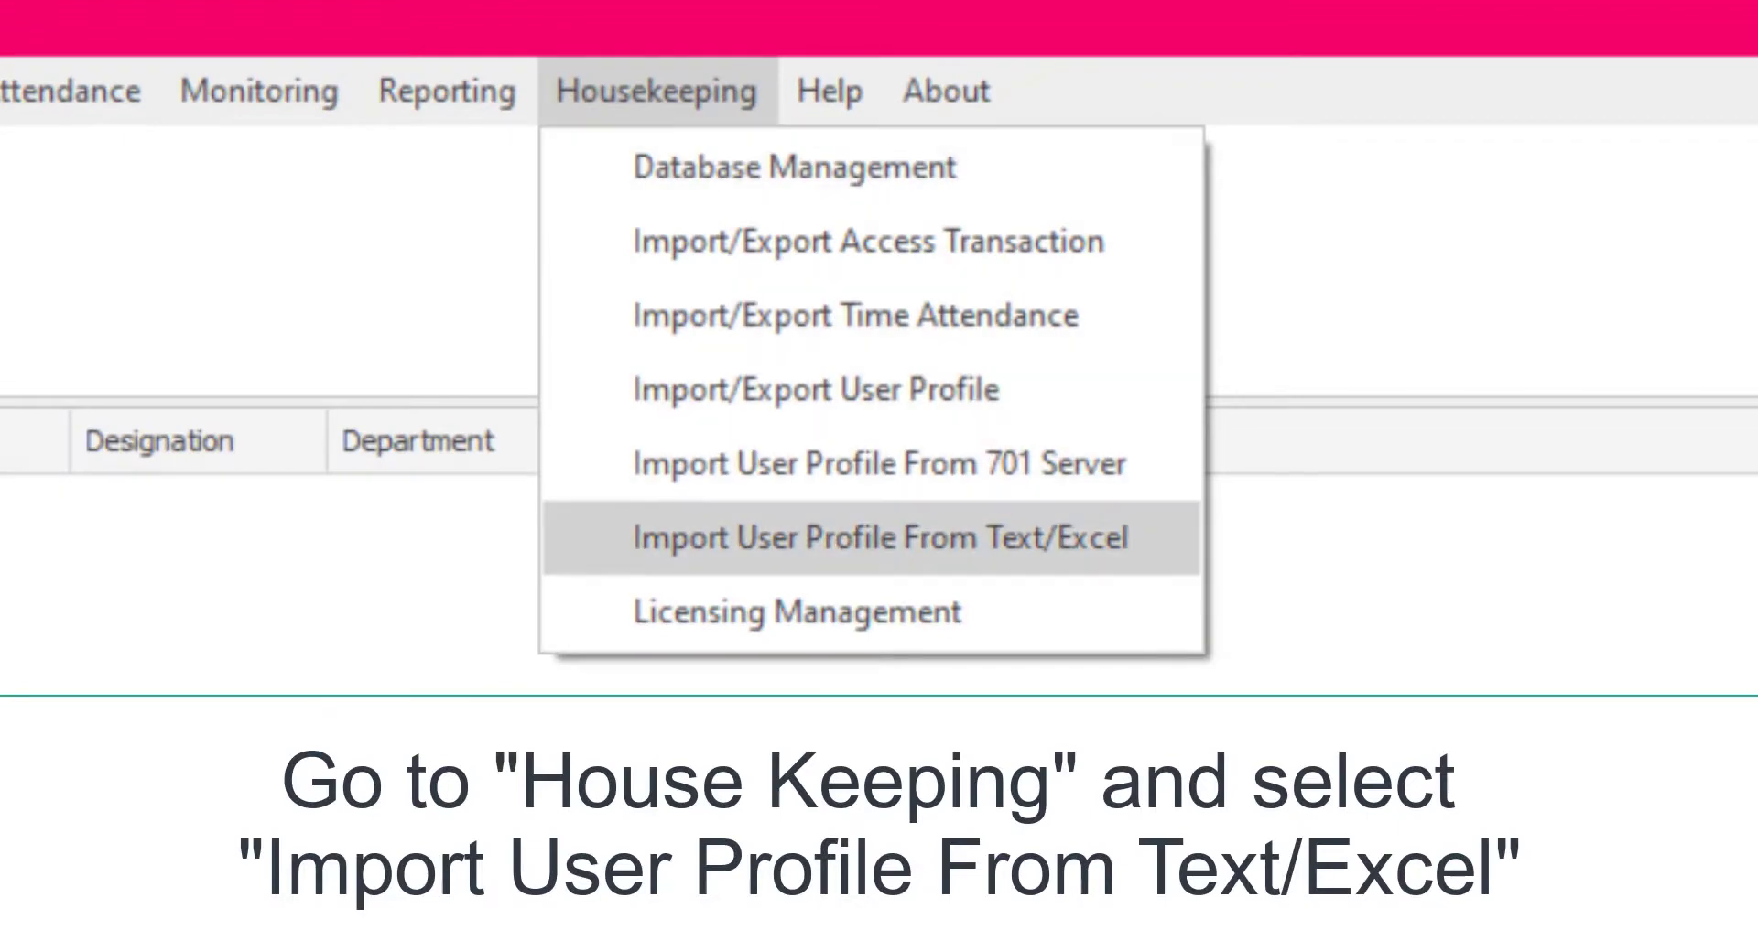
left_click(875, 539)
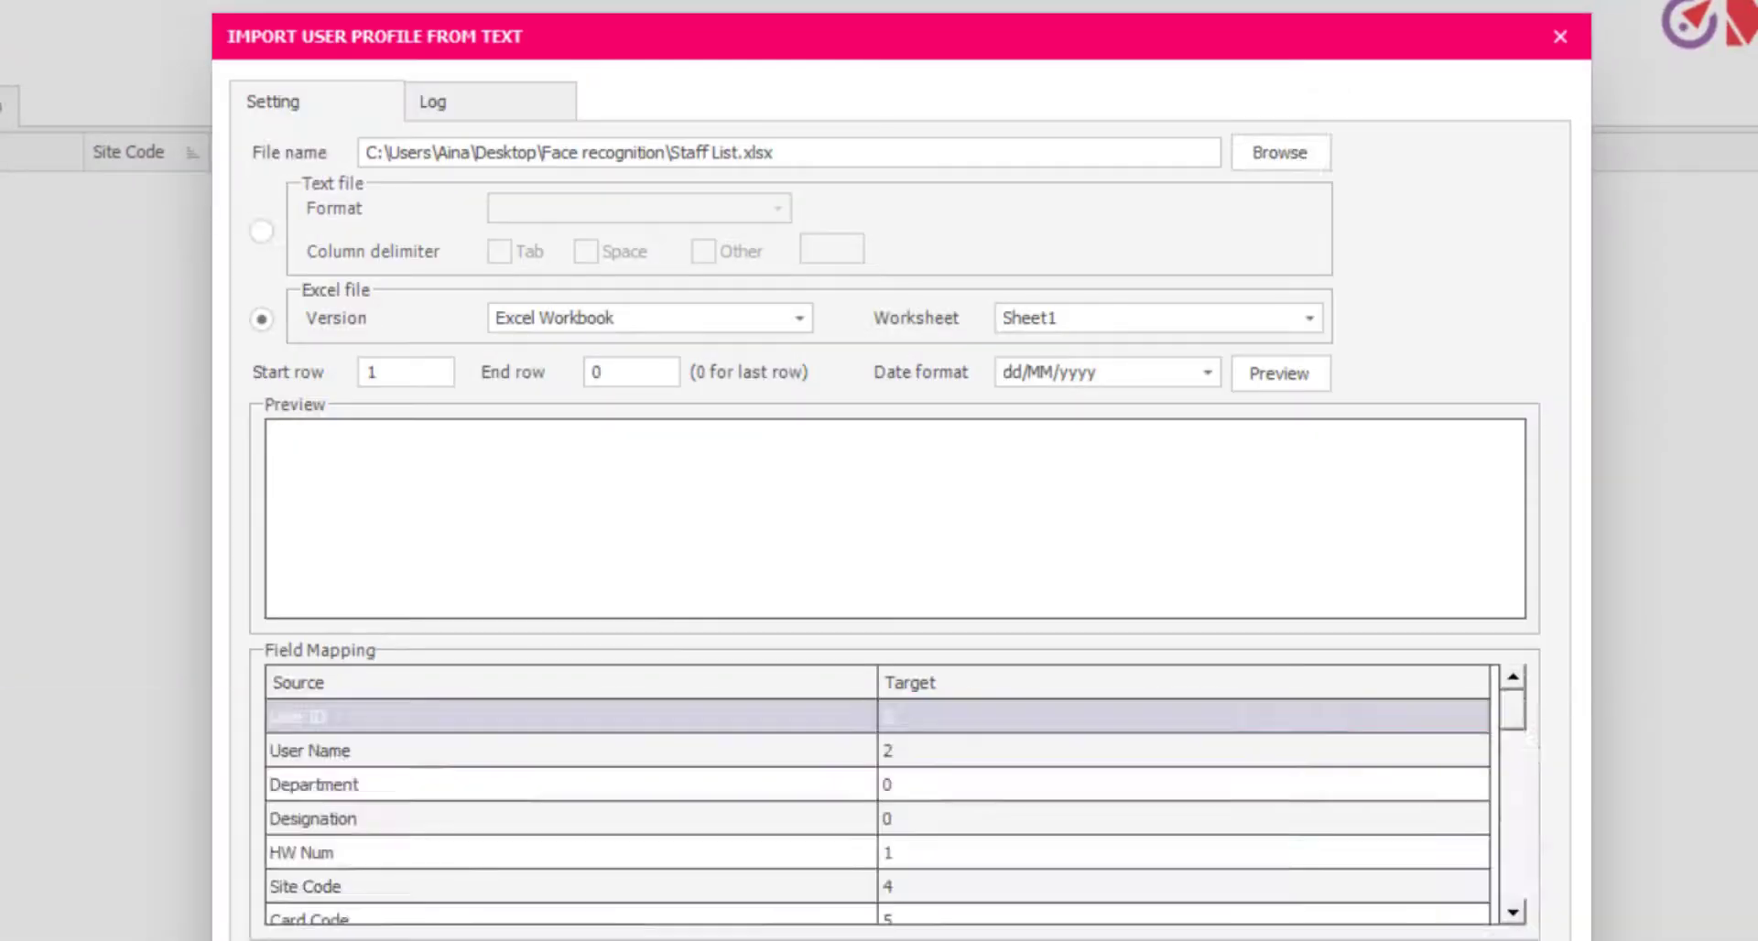
left_click(1279, 152)
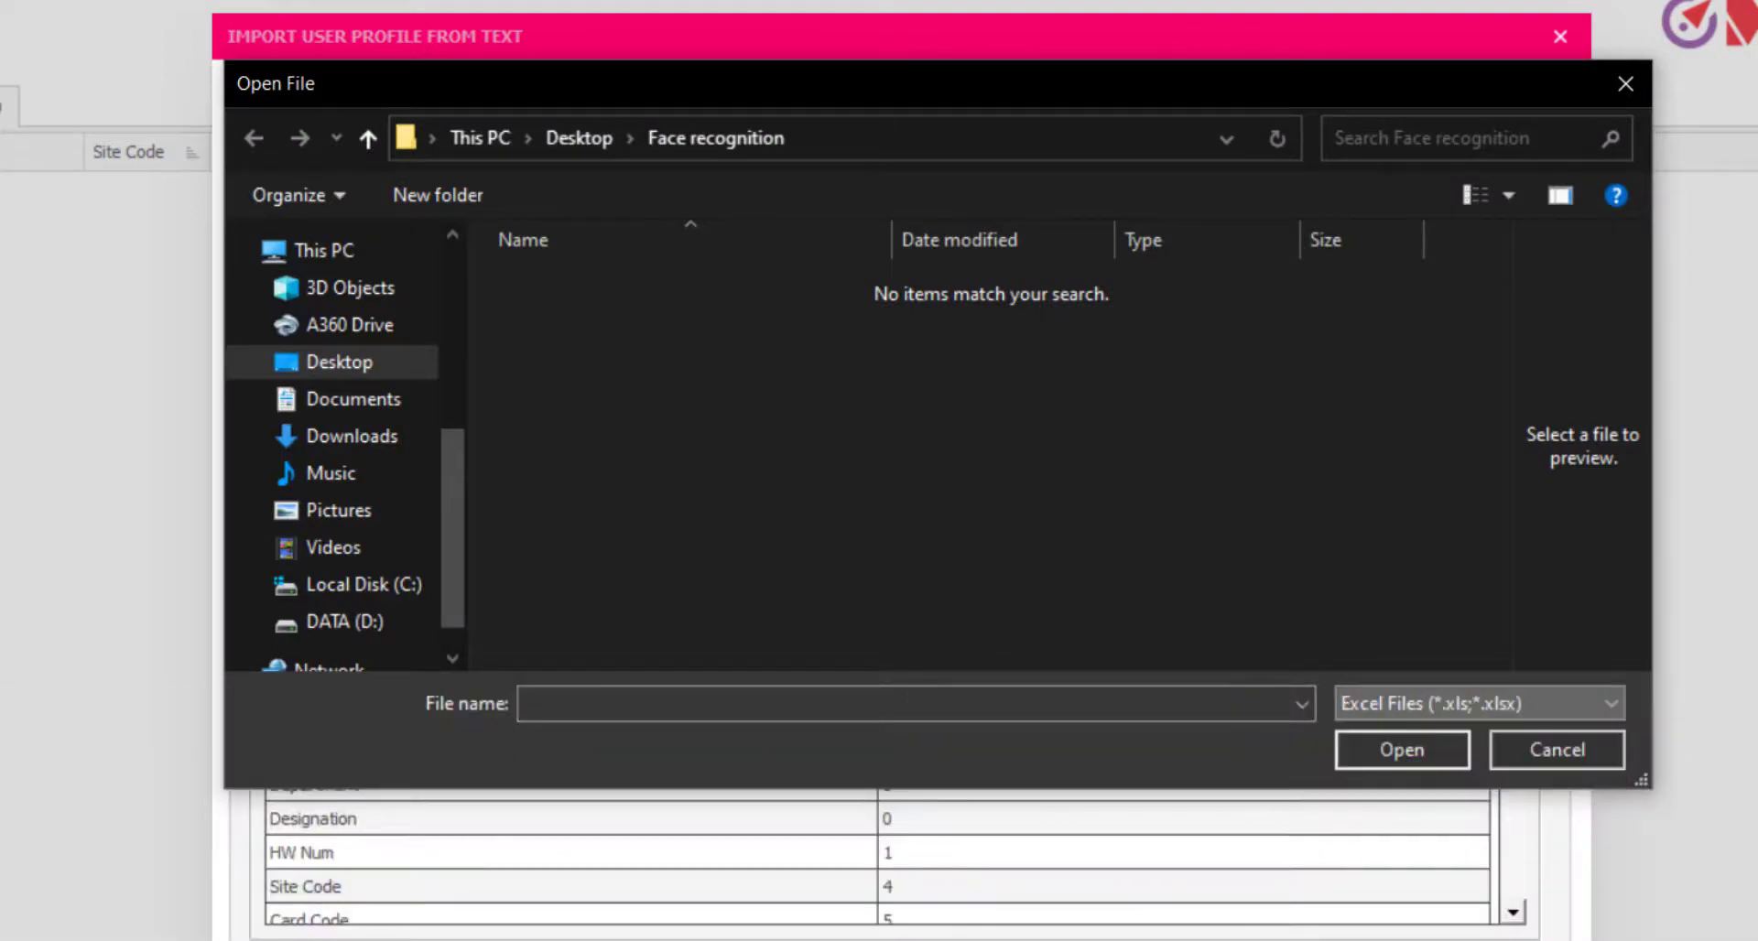
left_click(1401, 749)
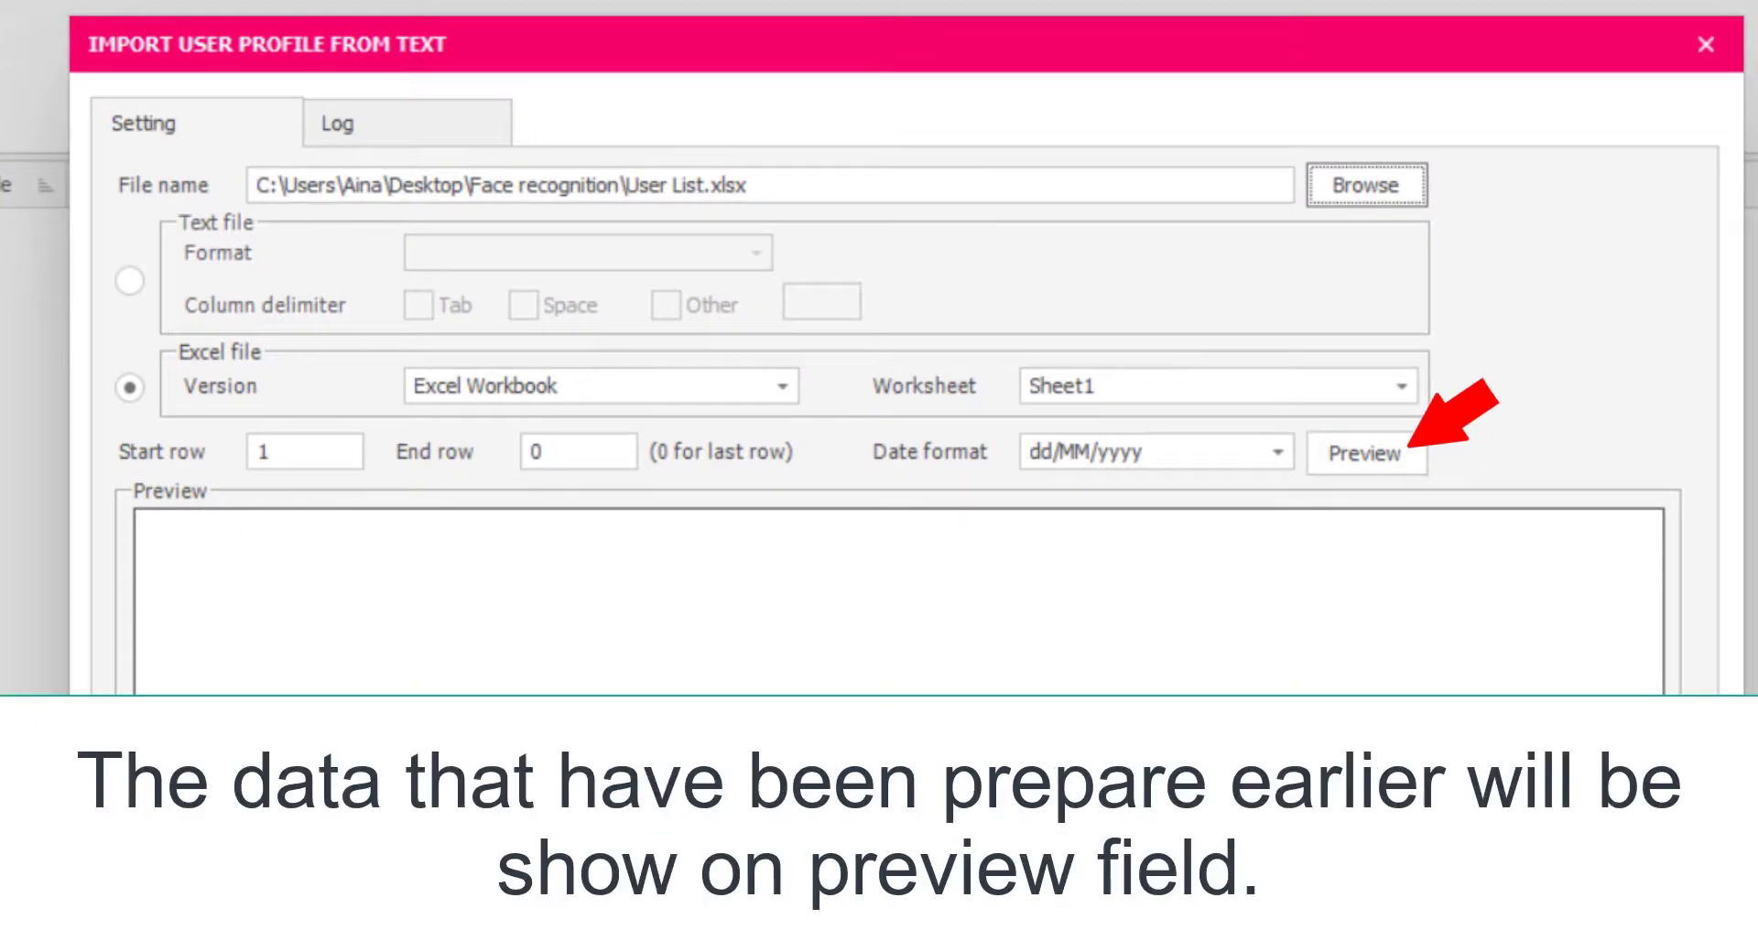
Preview the workbook's users with Start row set to 2 so the header row is excluded
left_click(1367, 454)
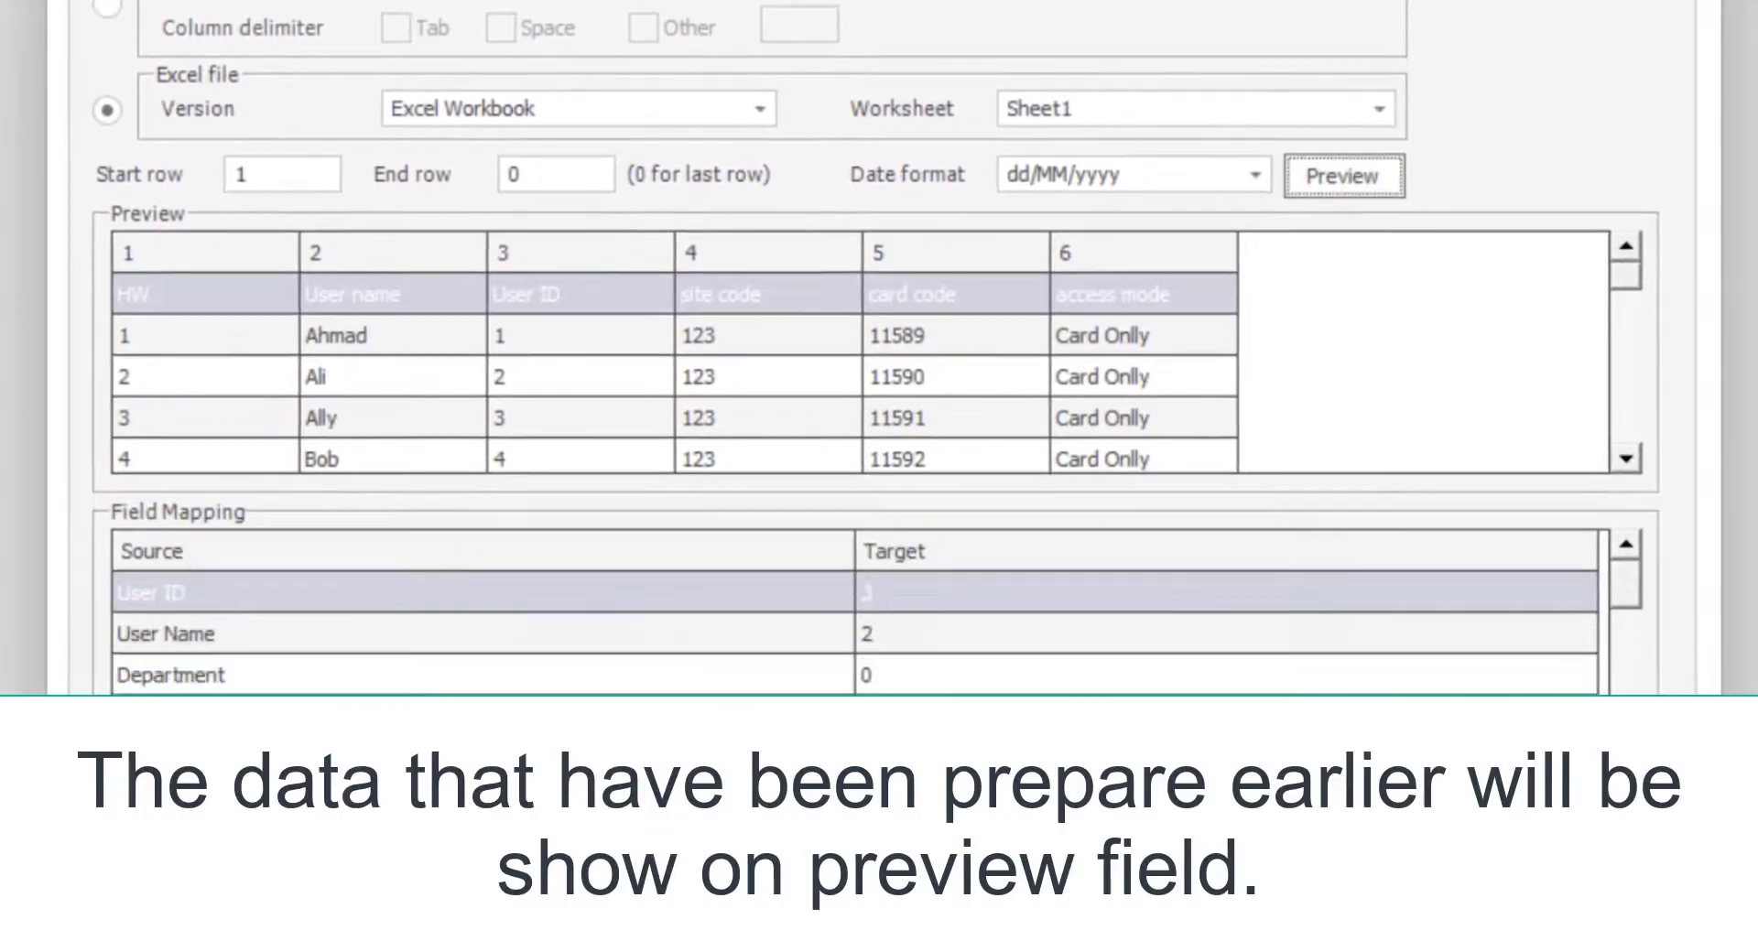
scroll("down", 3)
type("2")
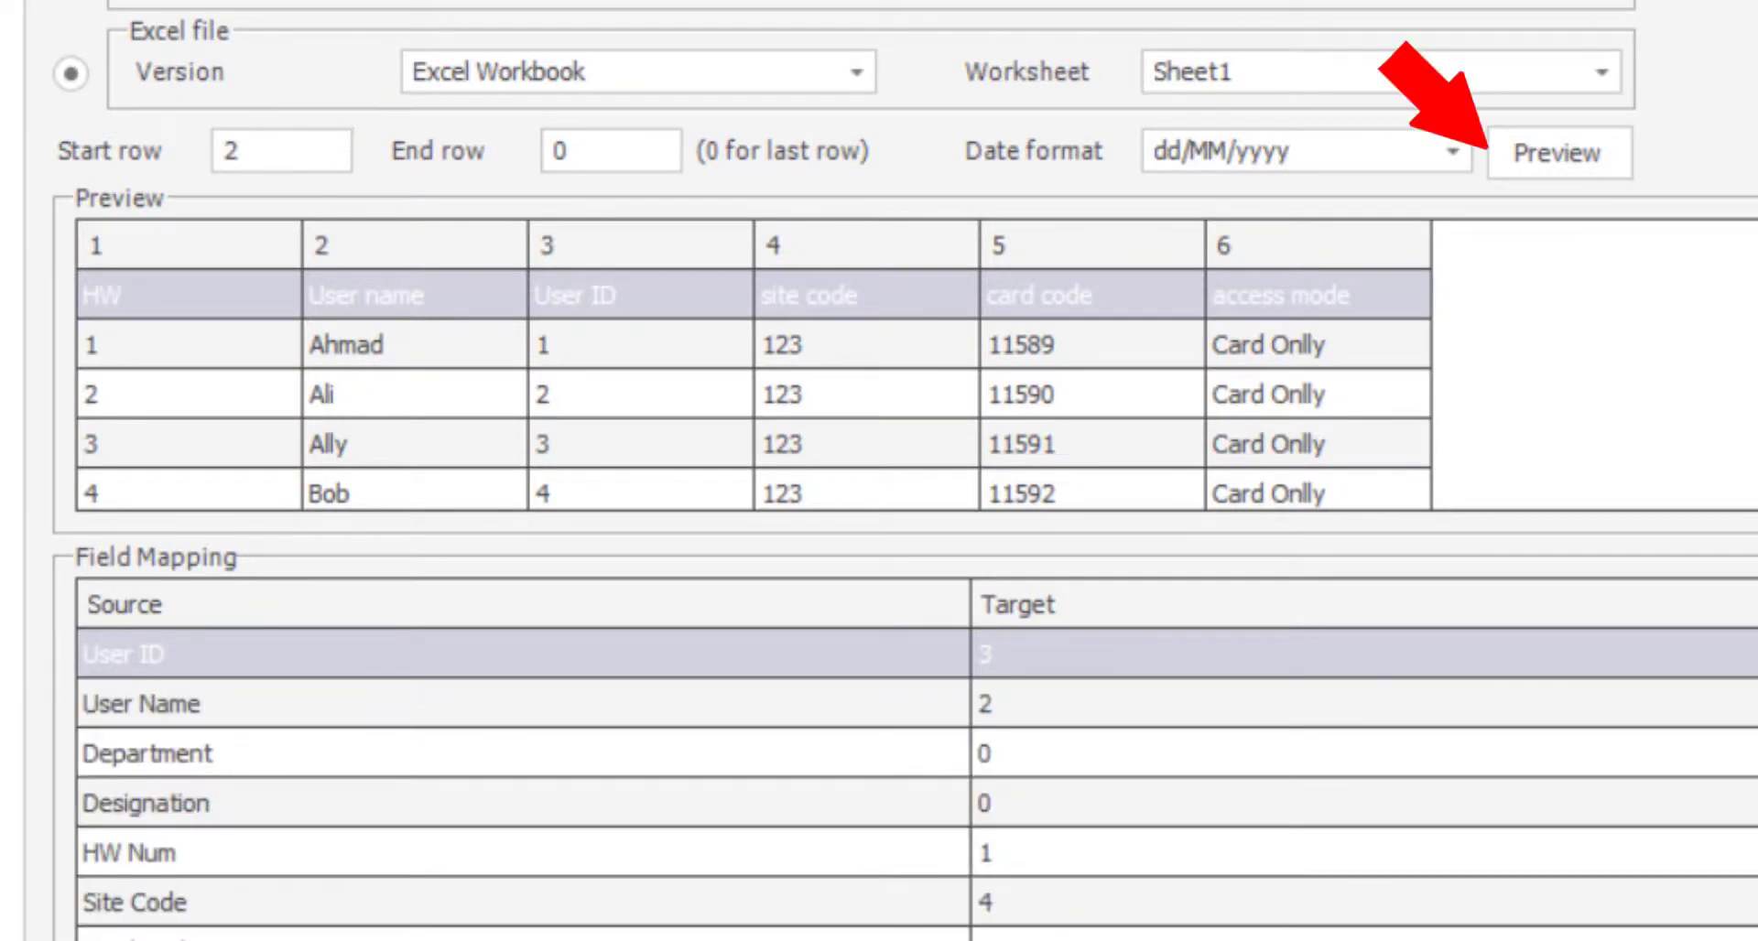
left_click(1557, 154)
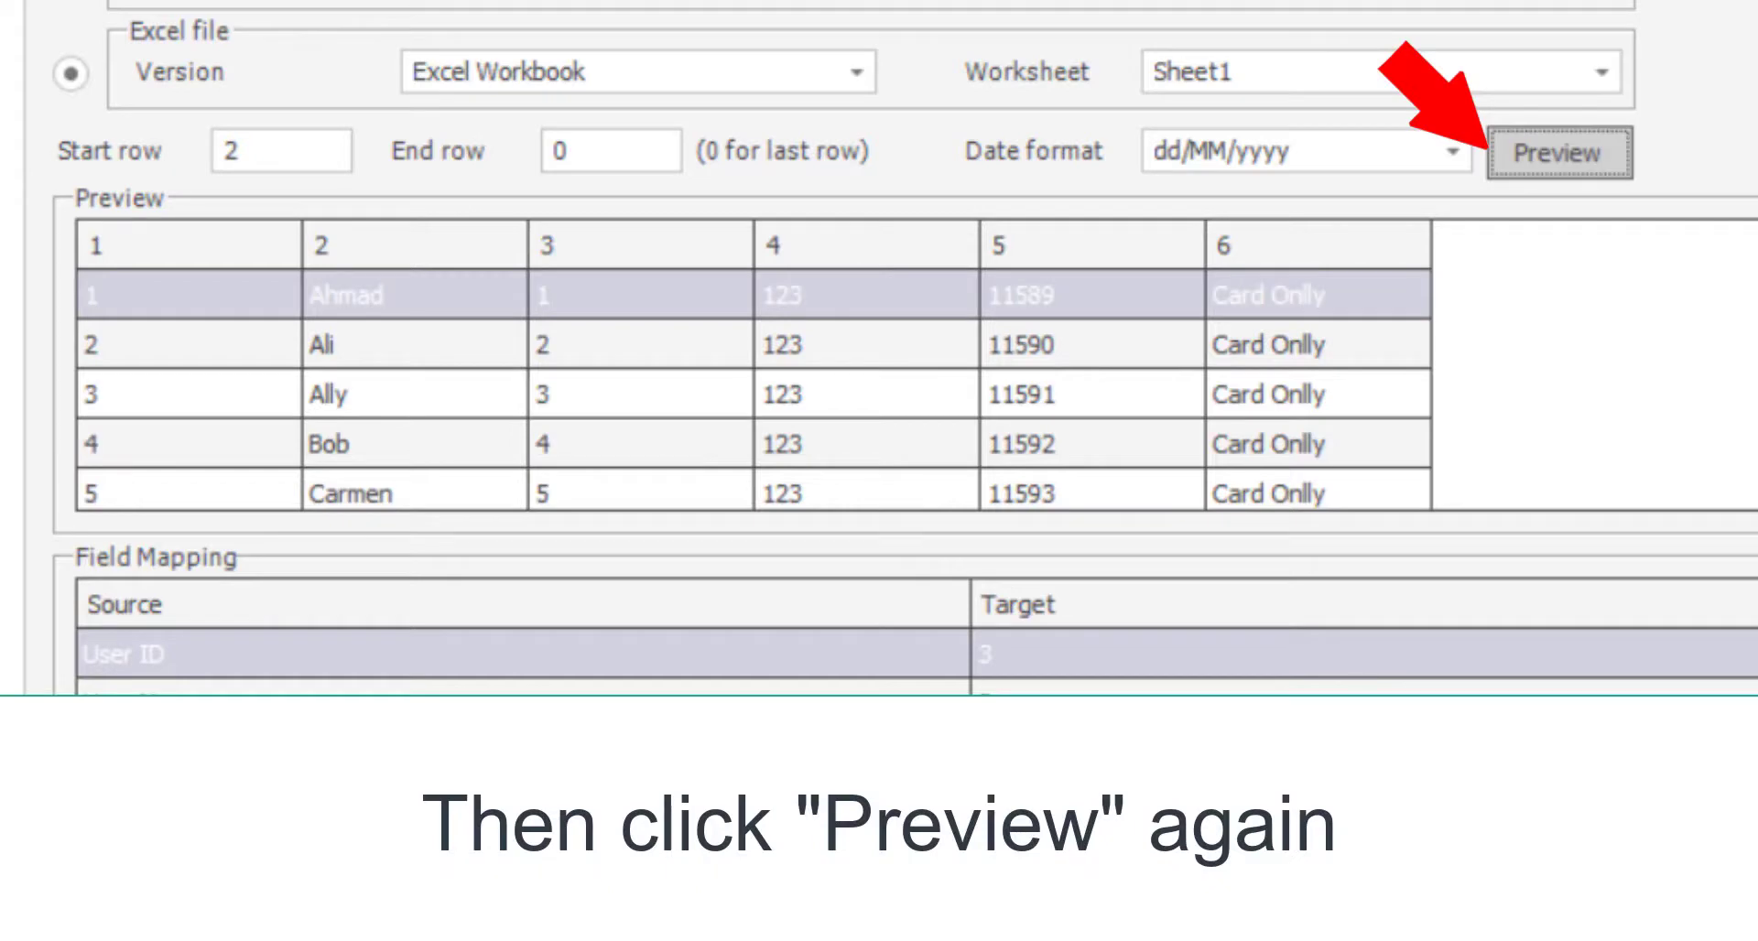
left_click(1560, 153)
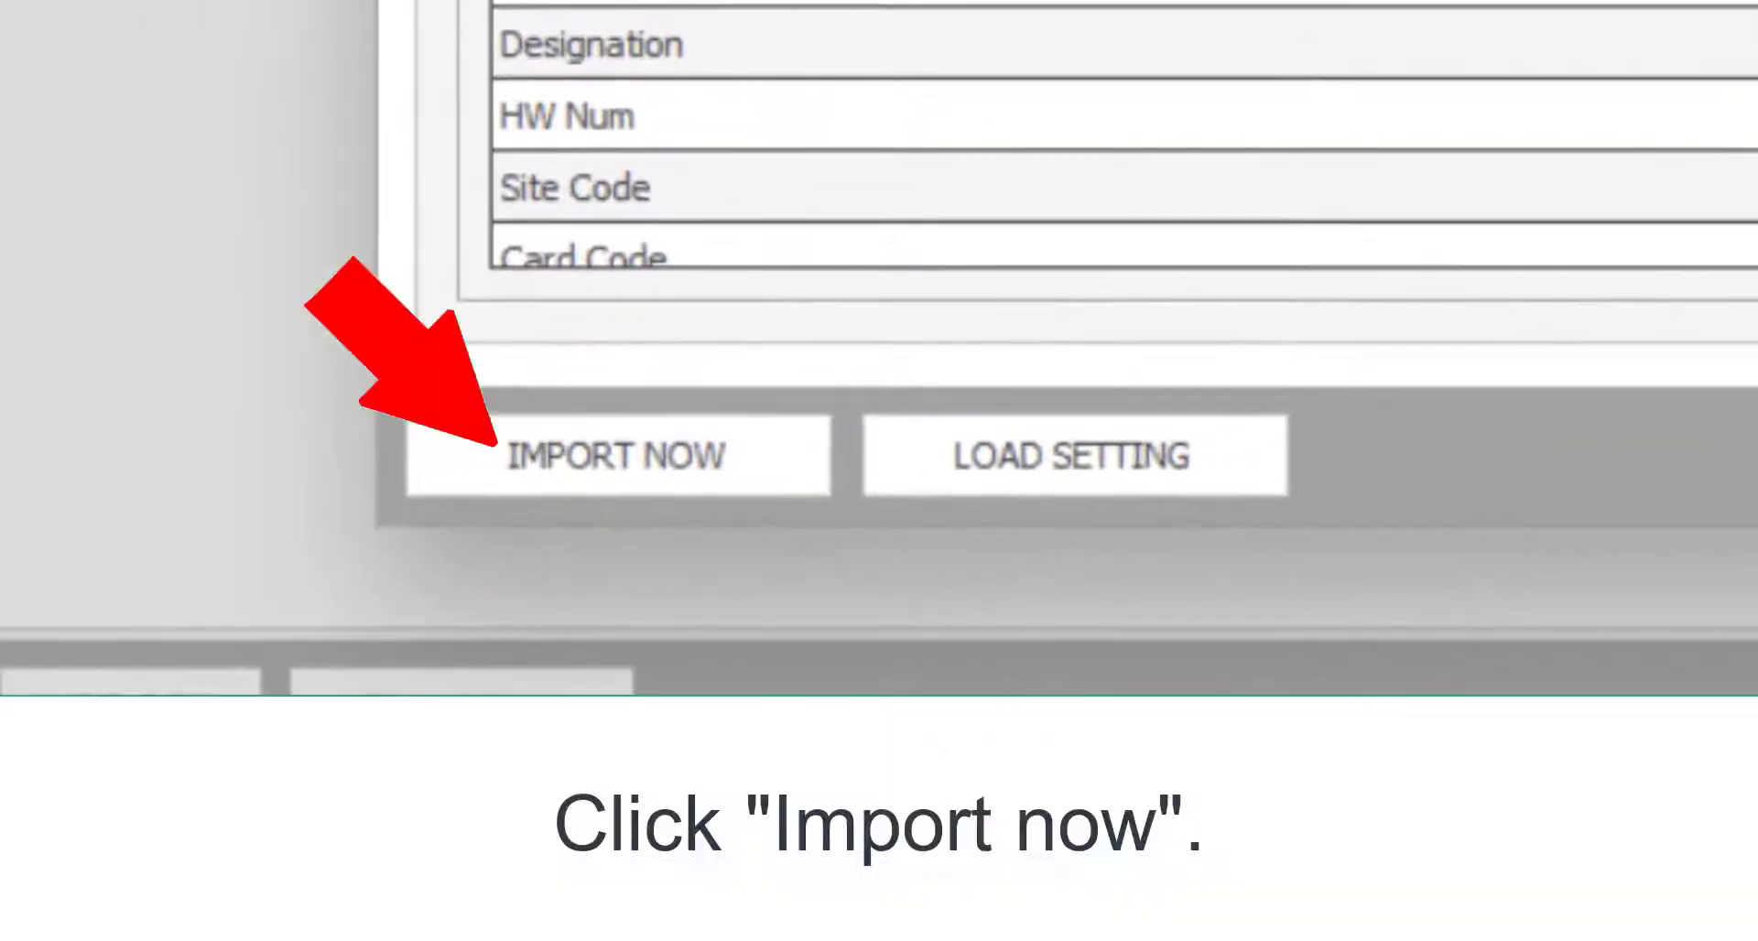
Run IMPORT NOW, check the log, then save the import settings and confirm
left_click(619, 455)
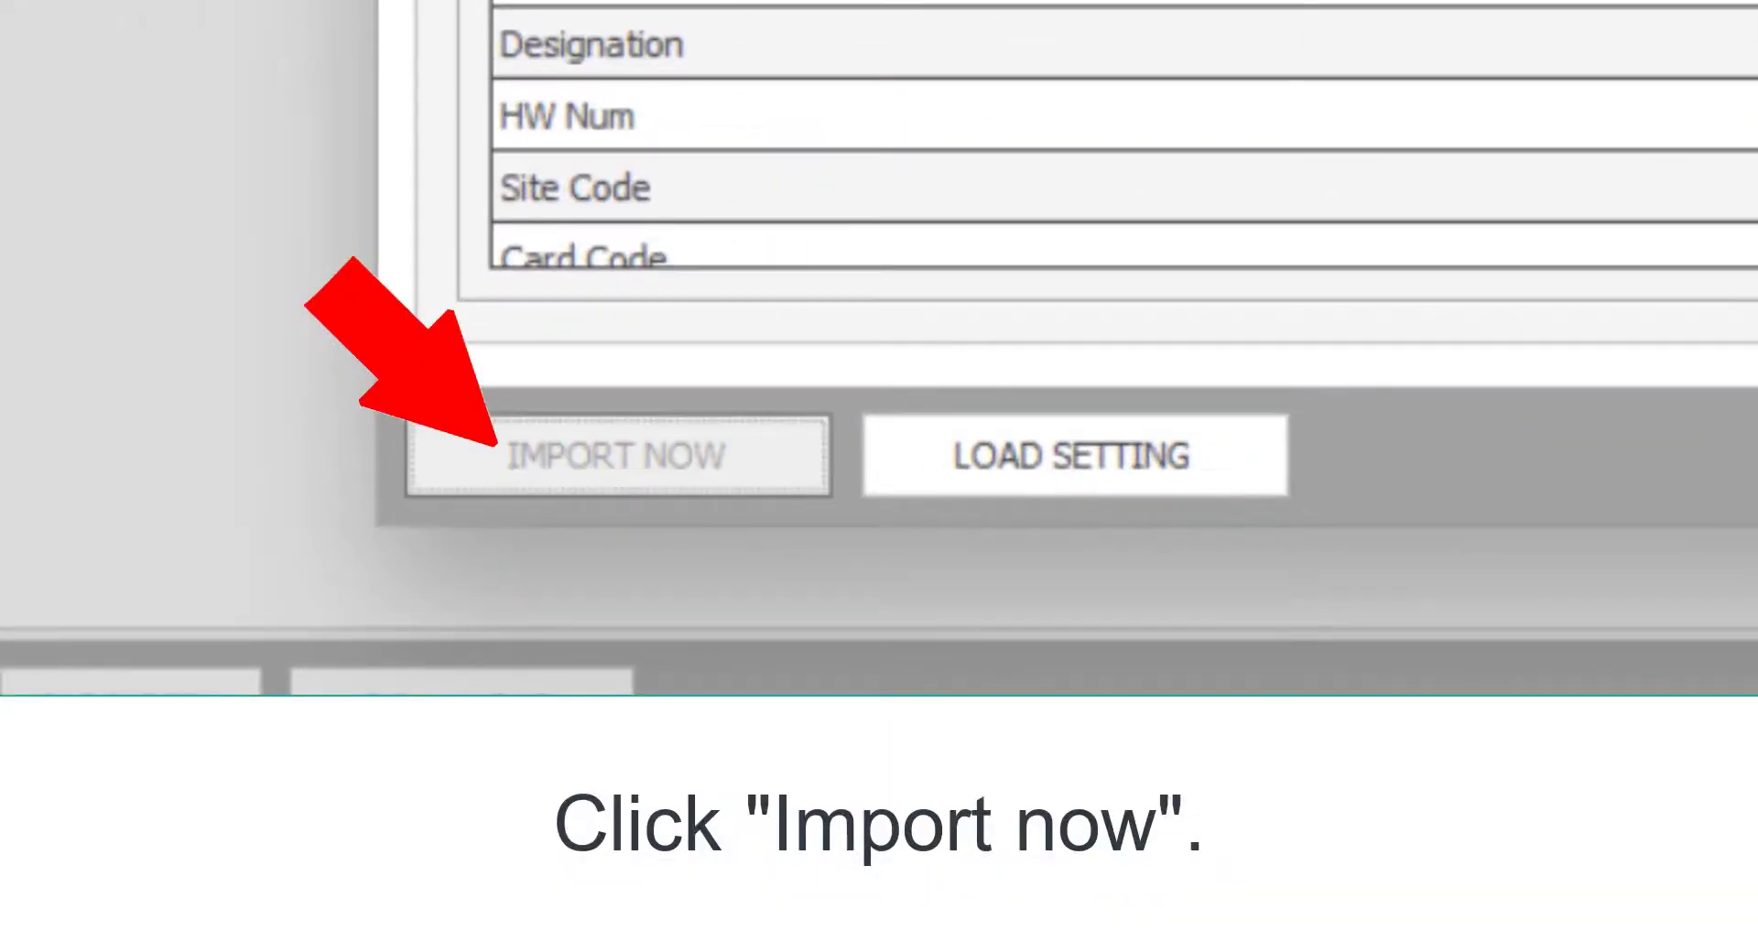
left_click(617, 454)
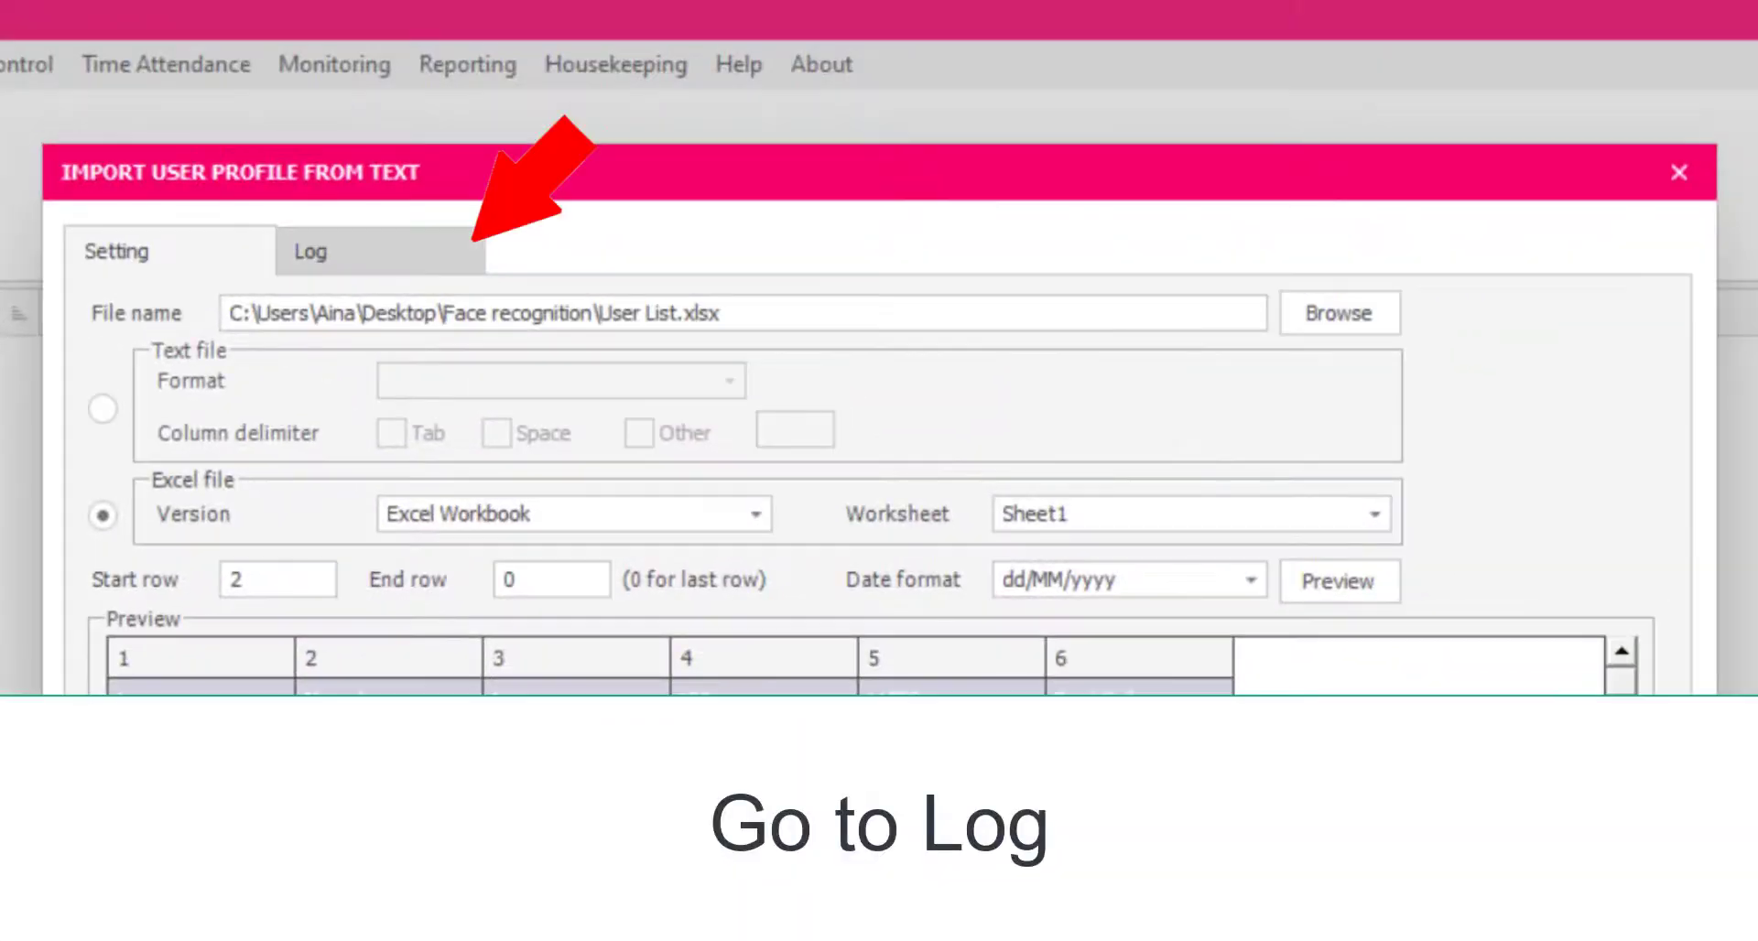
left_click(308, 251)
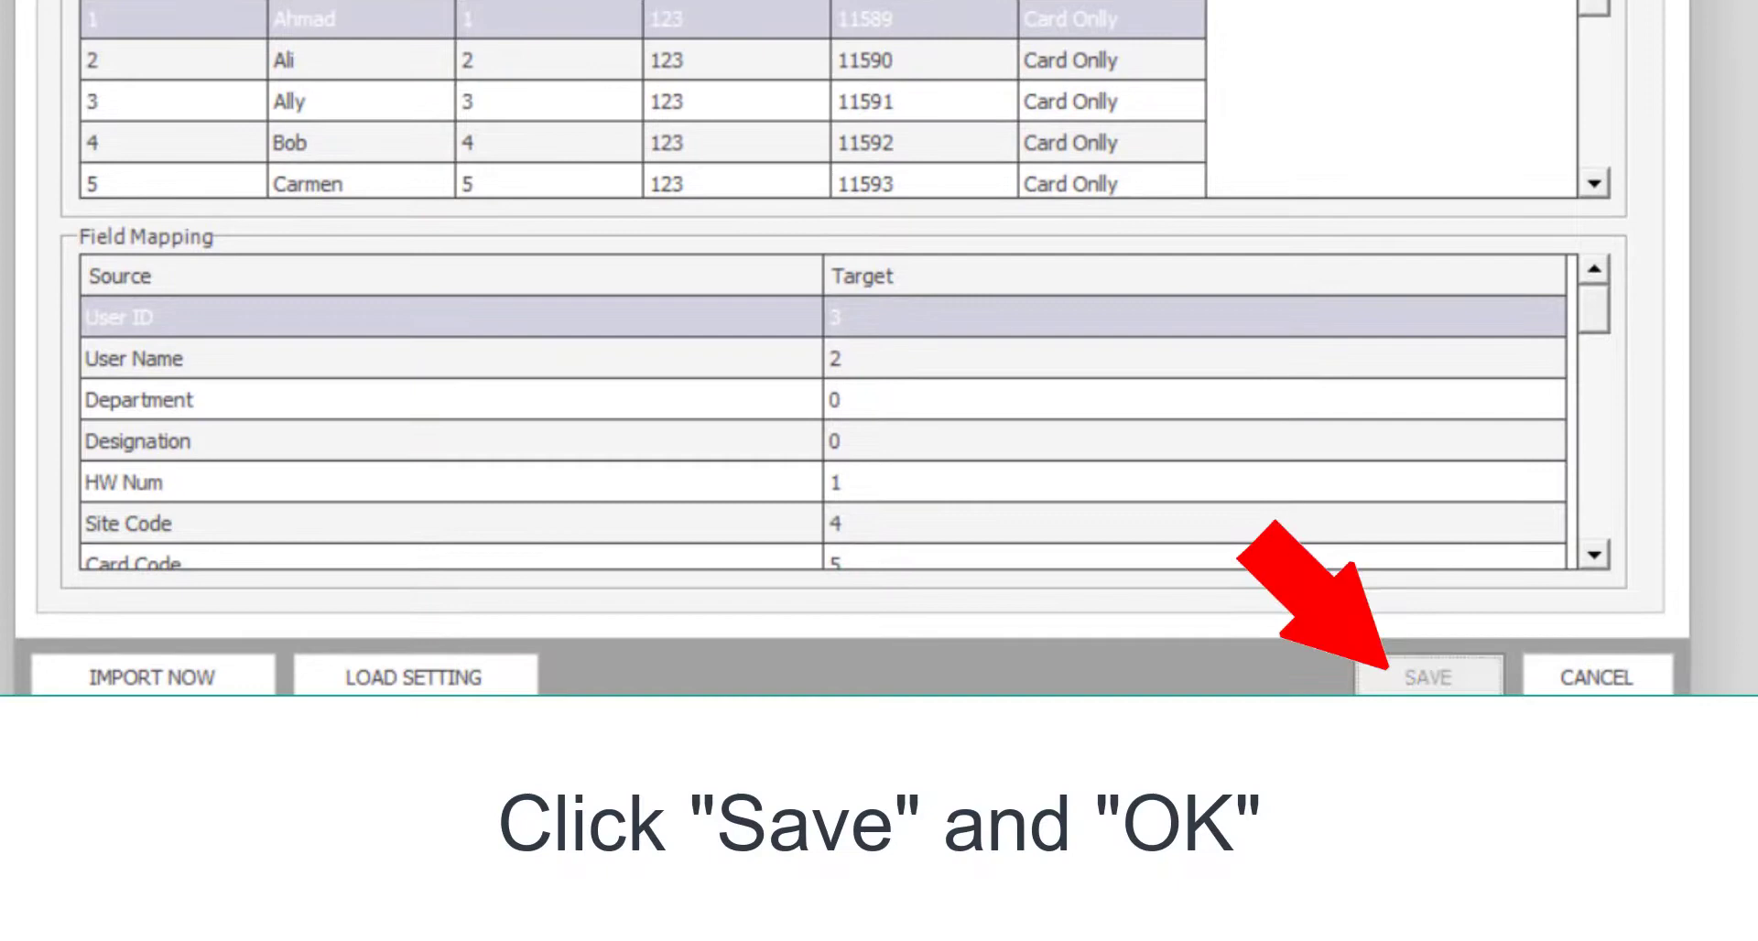
left_click(1428, 678)
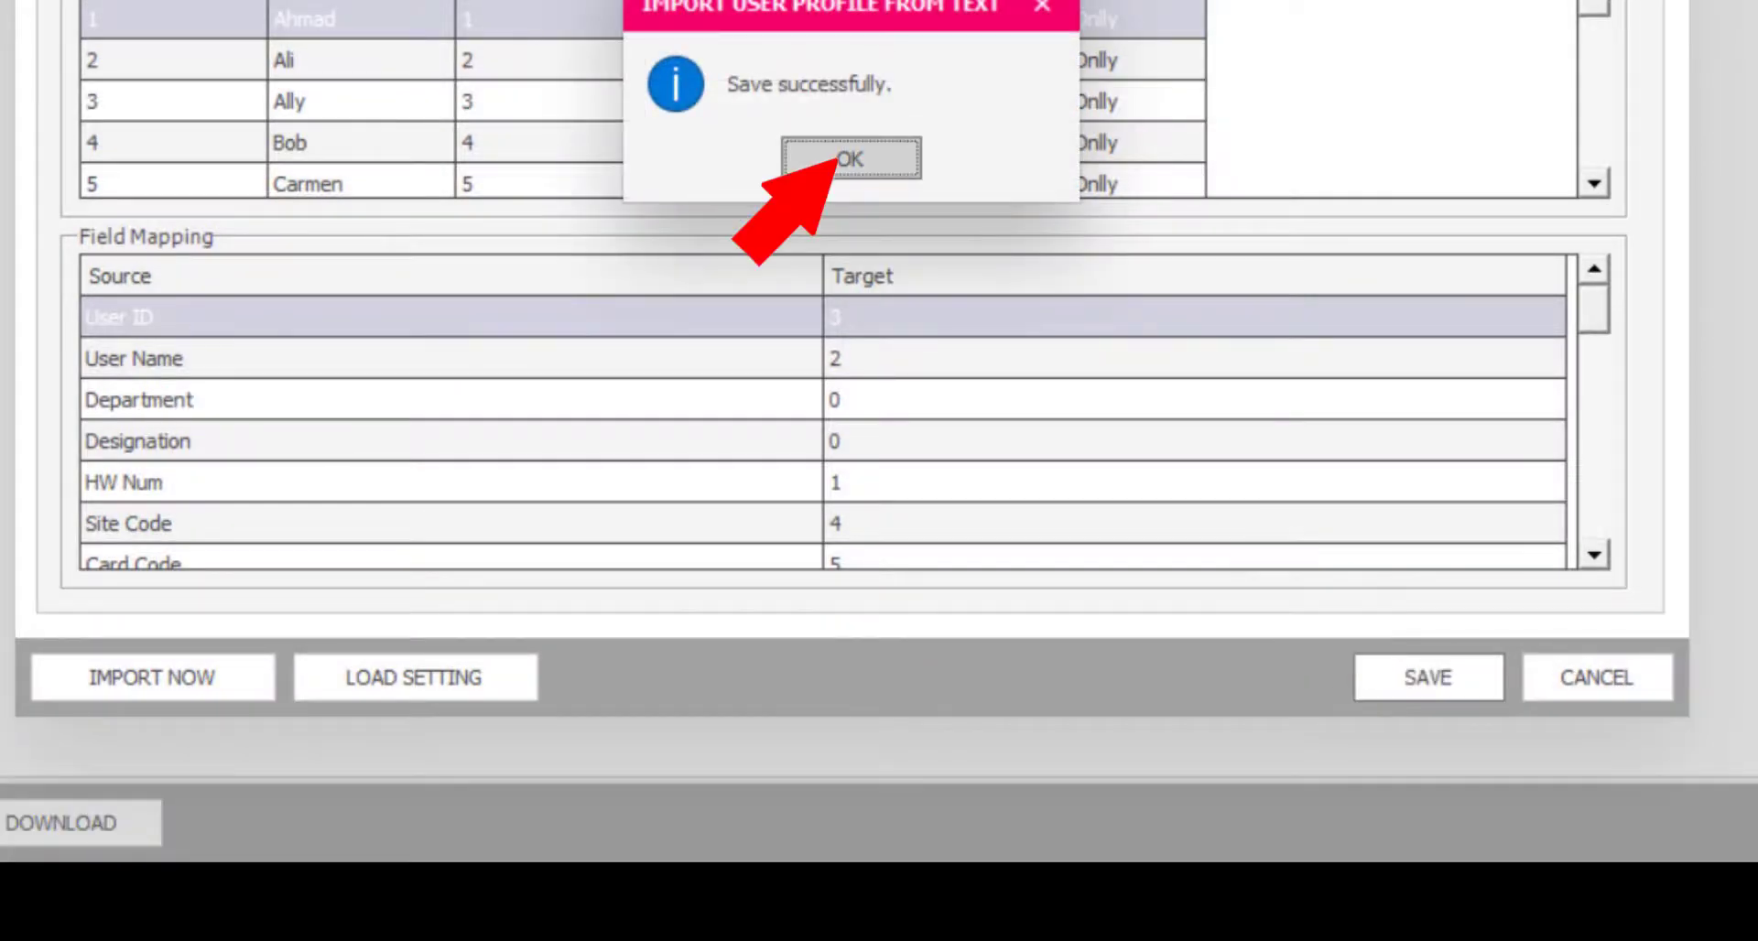
left_click(854, 159)
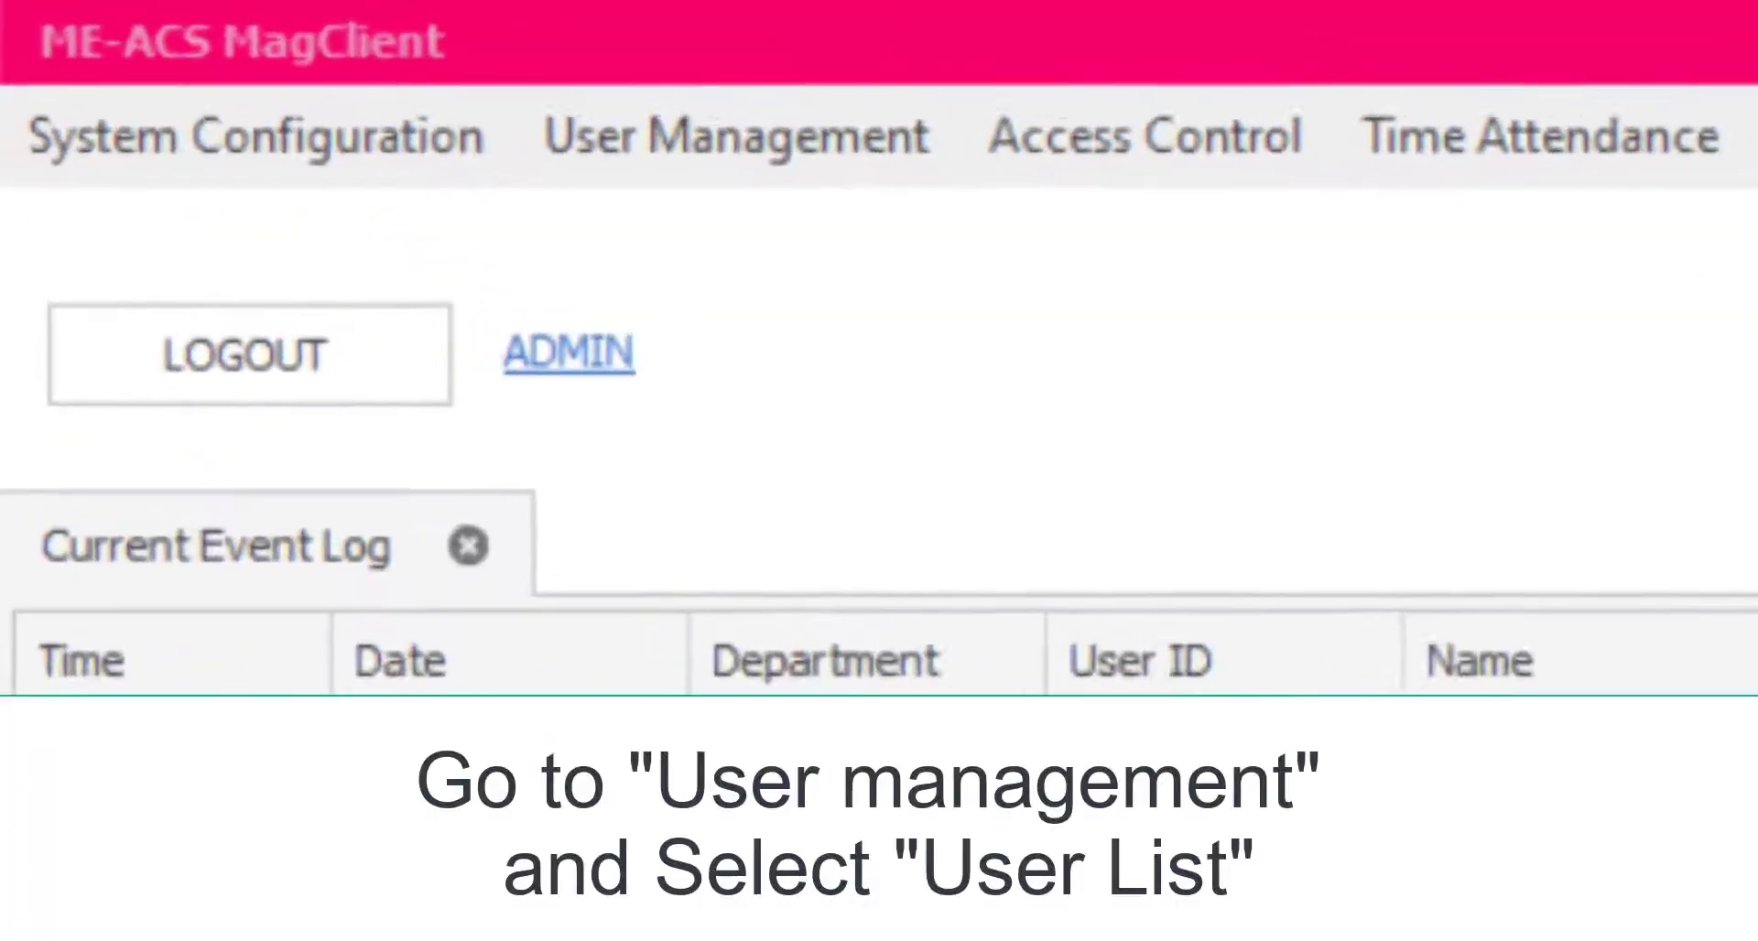
From User Management > User List, set a user's access mode to Card only with face recognition enabled
left_click(735, 140)
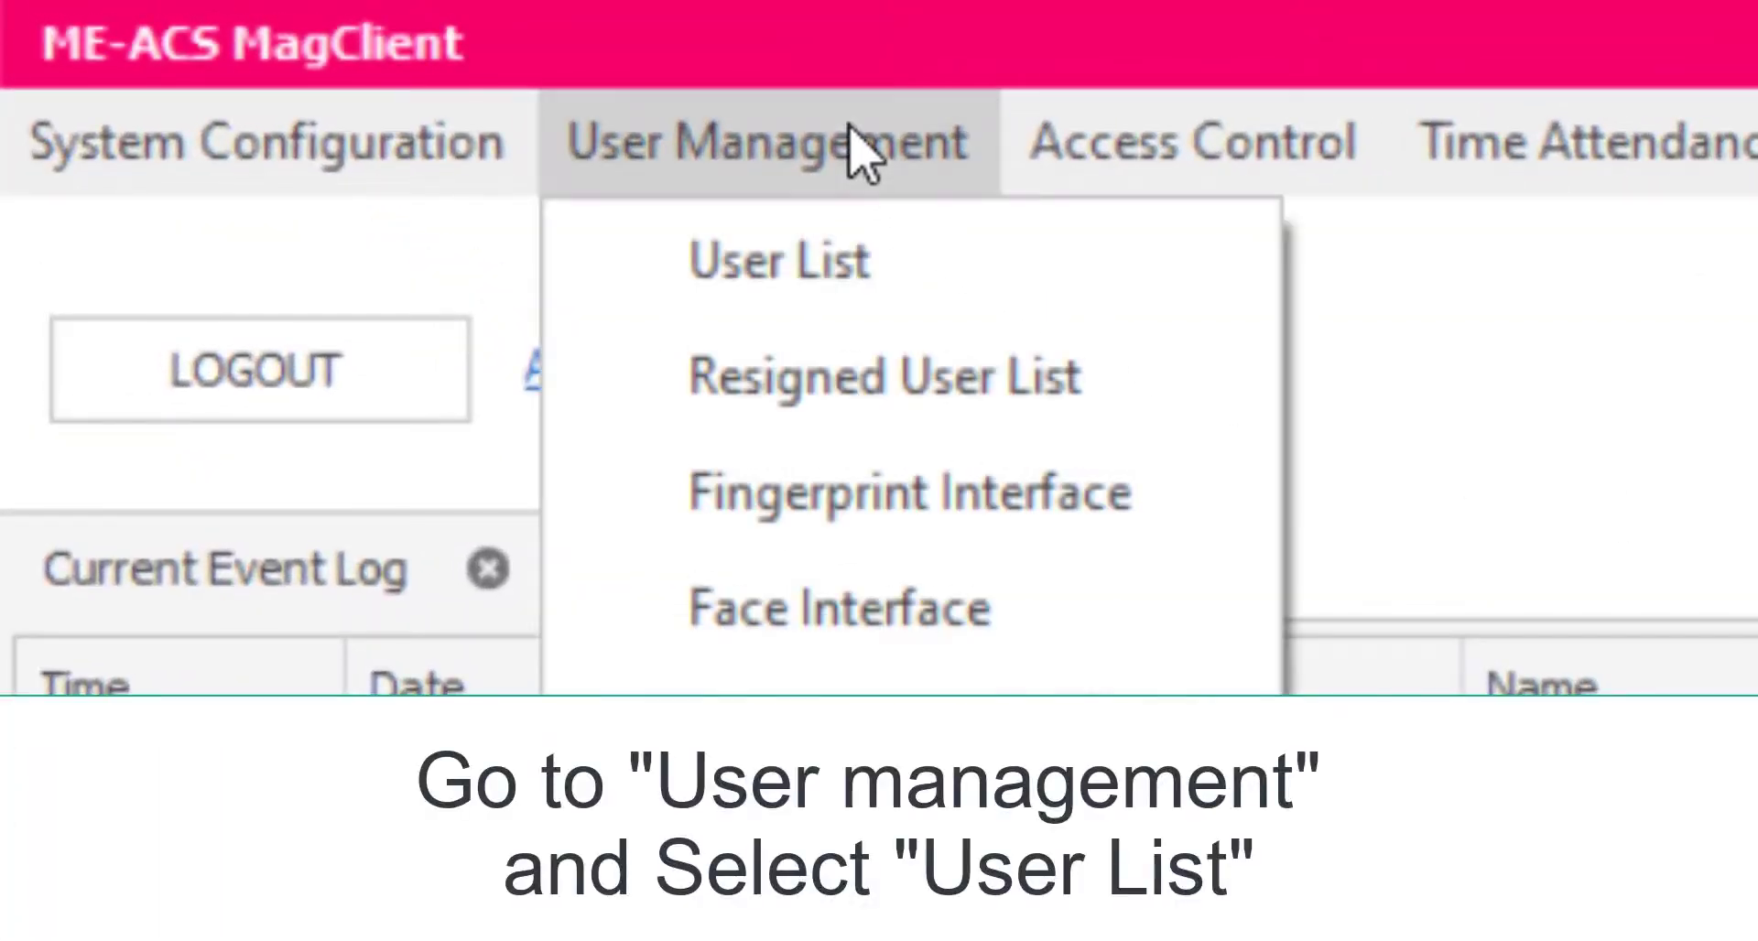
left_click(777, 262)
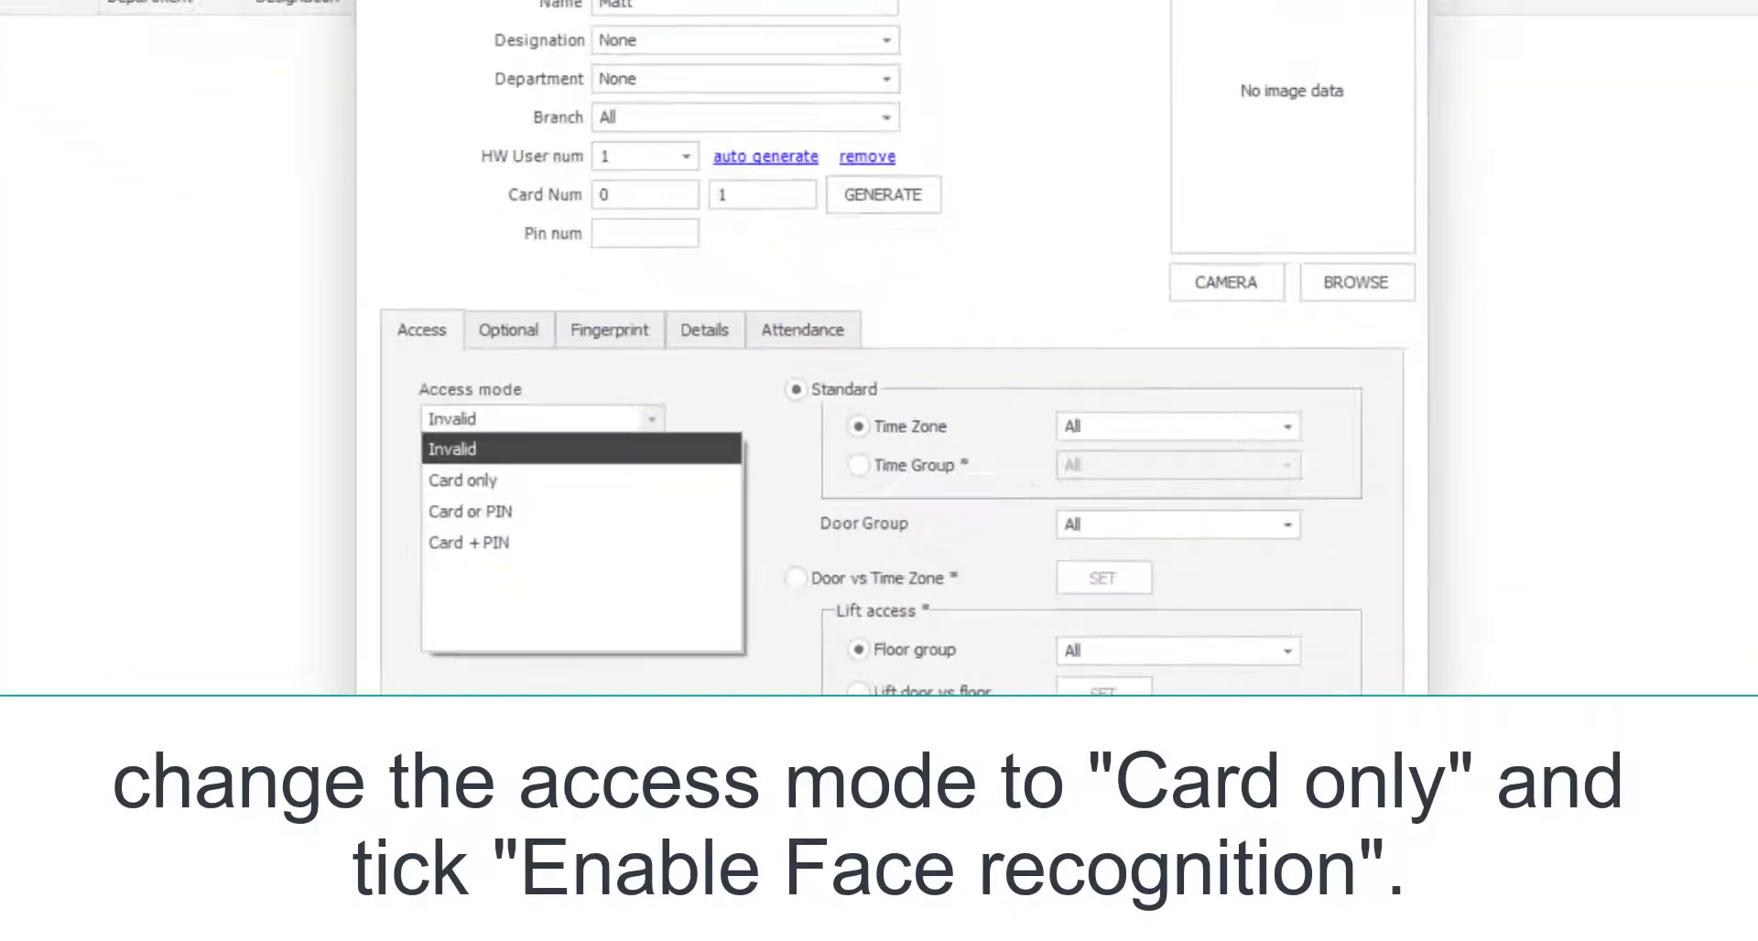
left_click(462, 480)
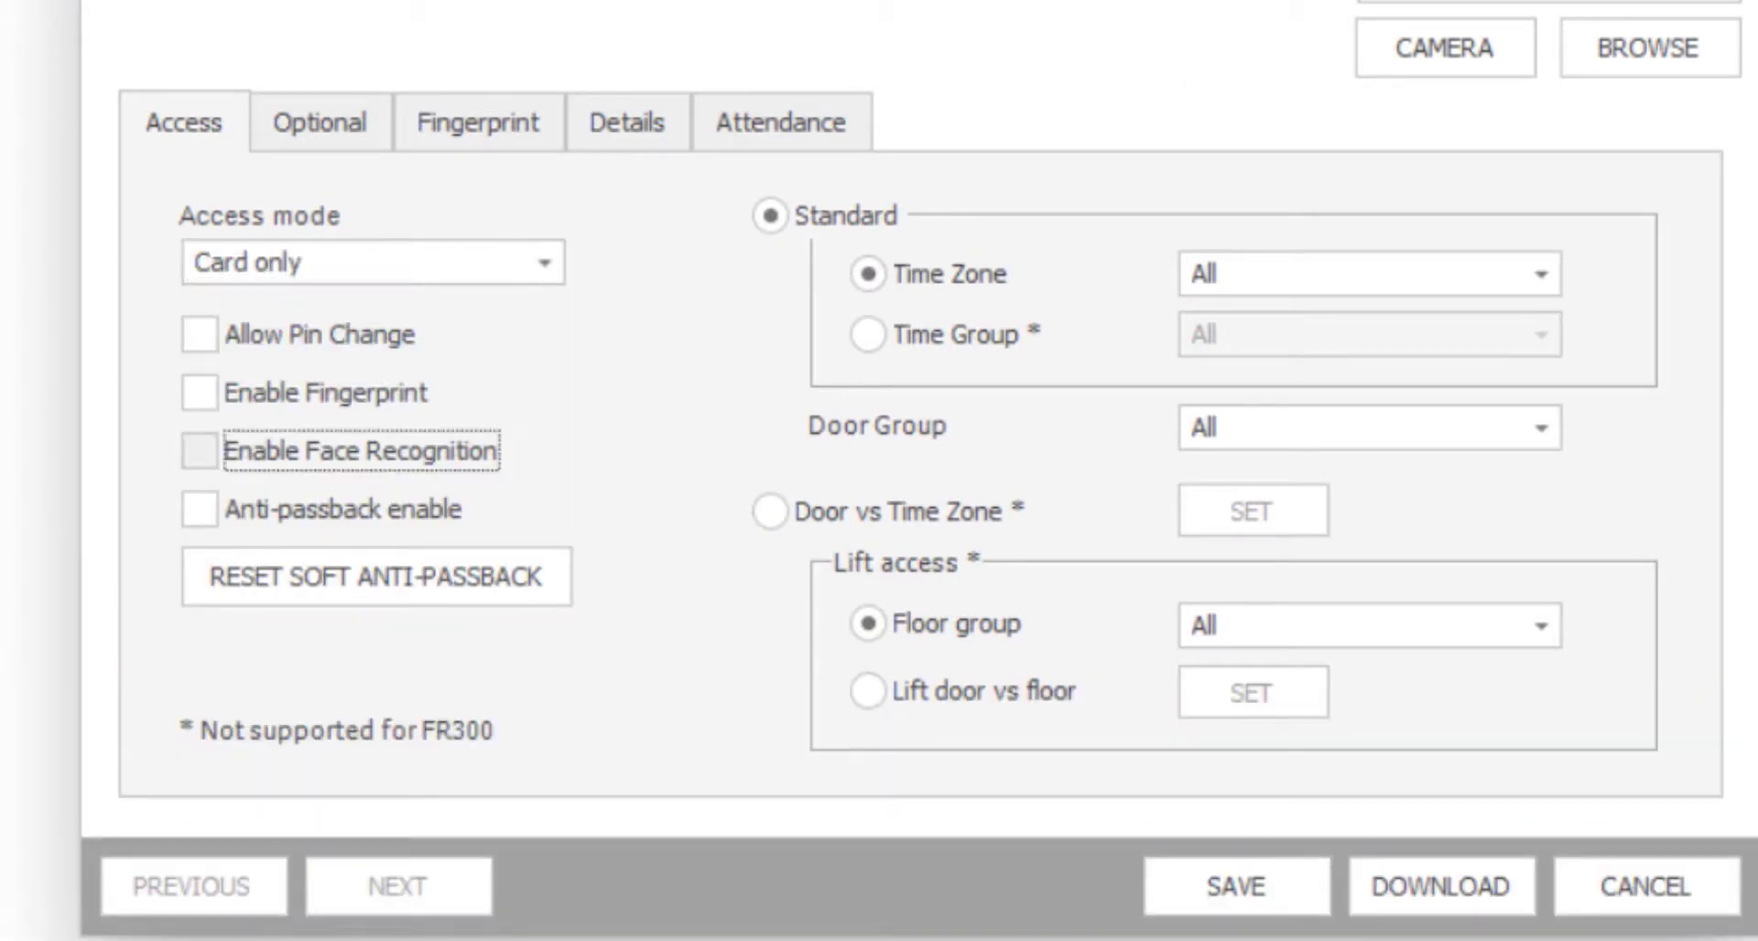
left_click(200, 451)
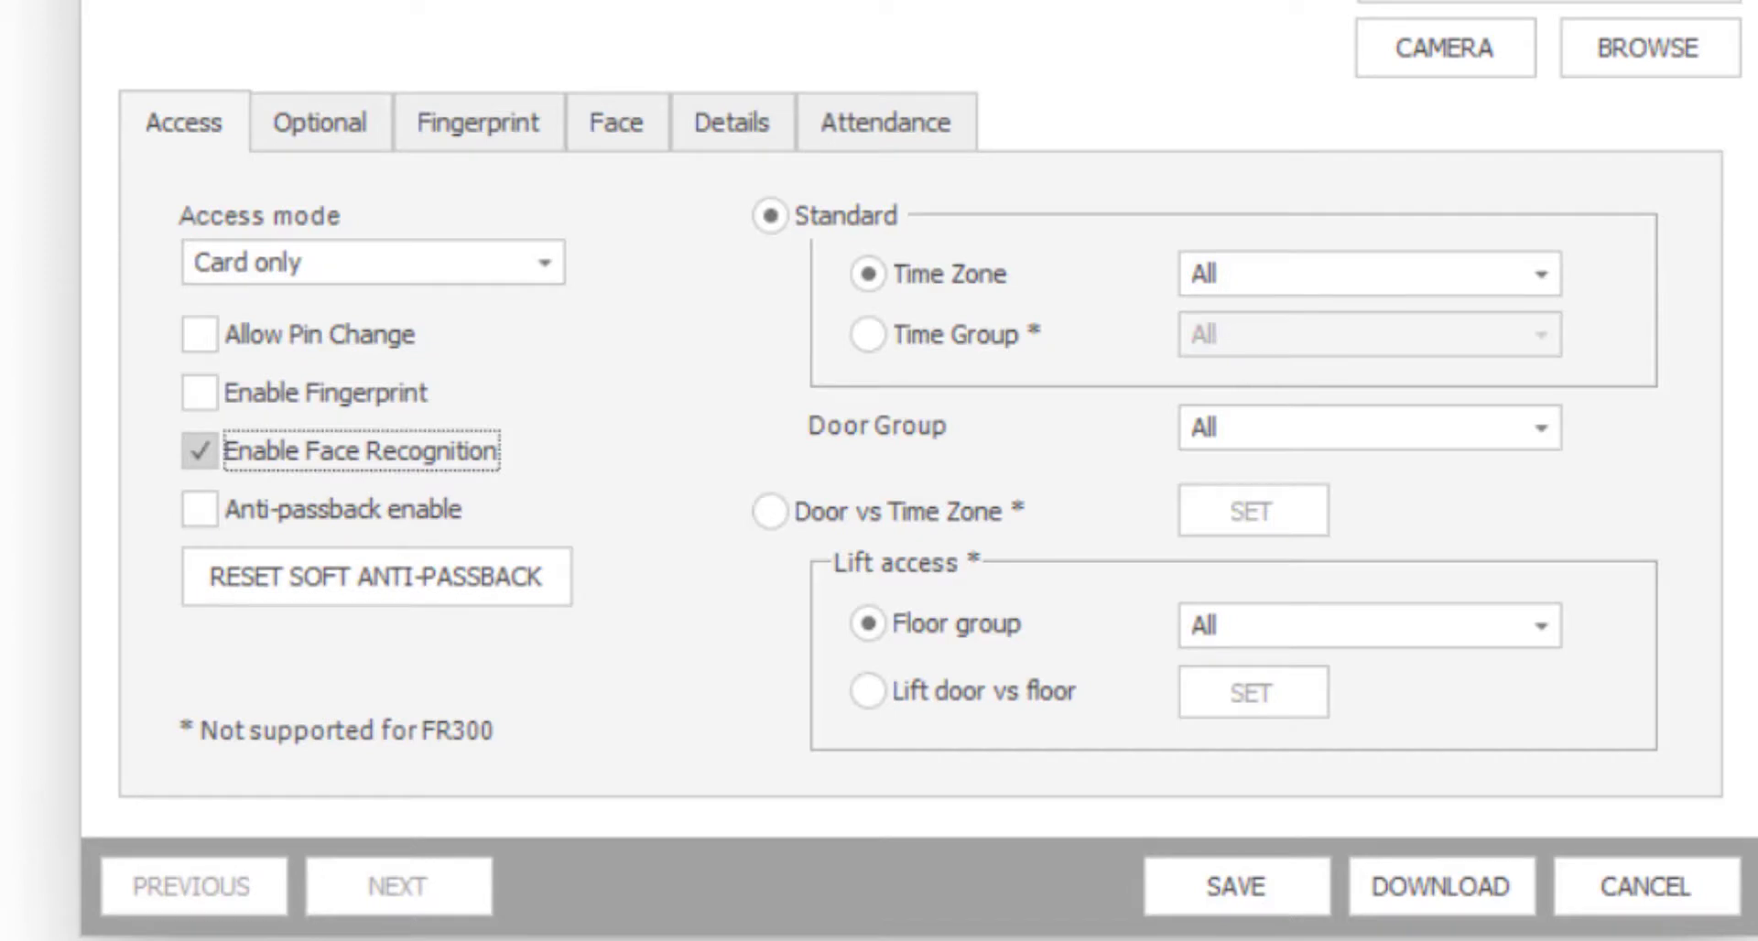
mouse_move(615, 121)
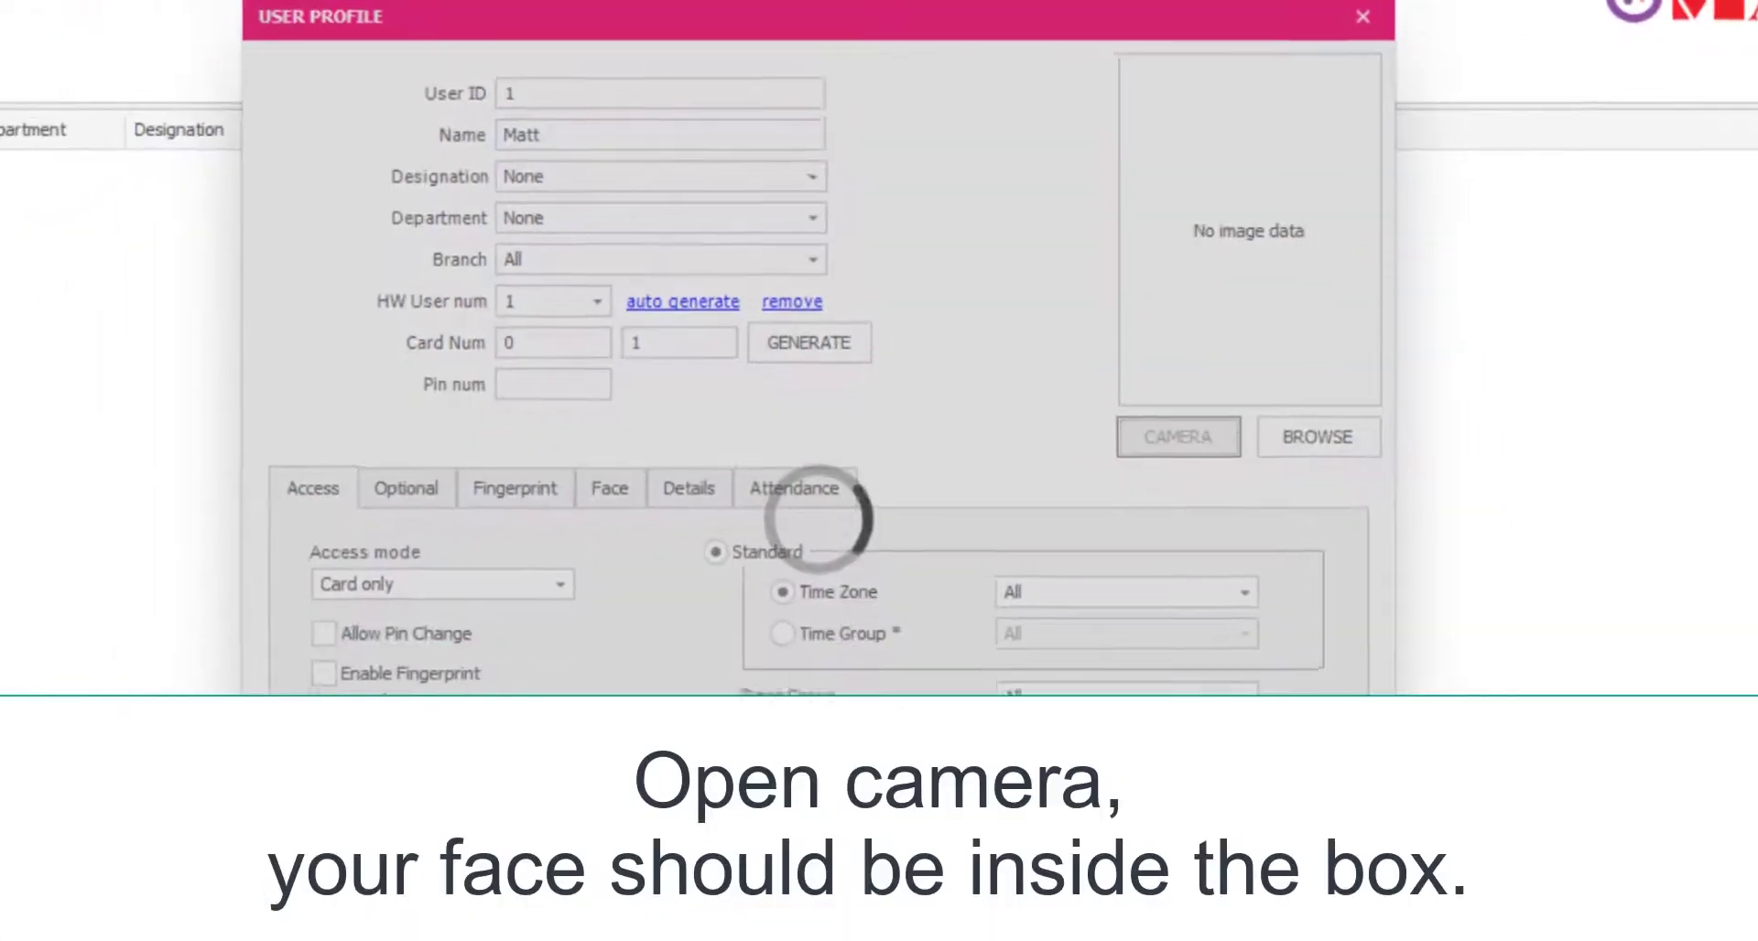
Capture the user's face with CAMERA and save the profile with the face enrolled
left_click(1176, 437)
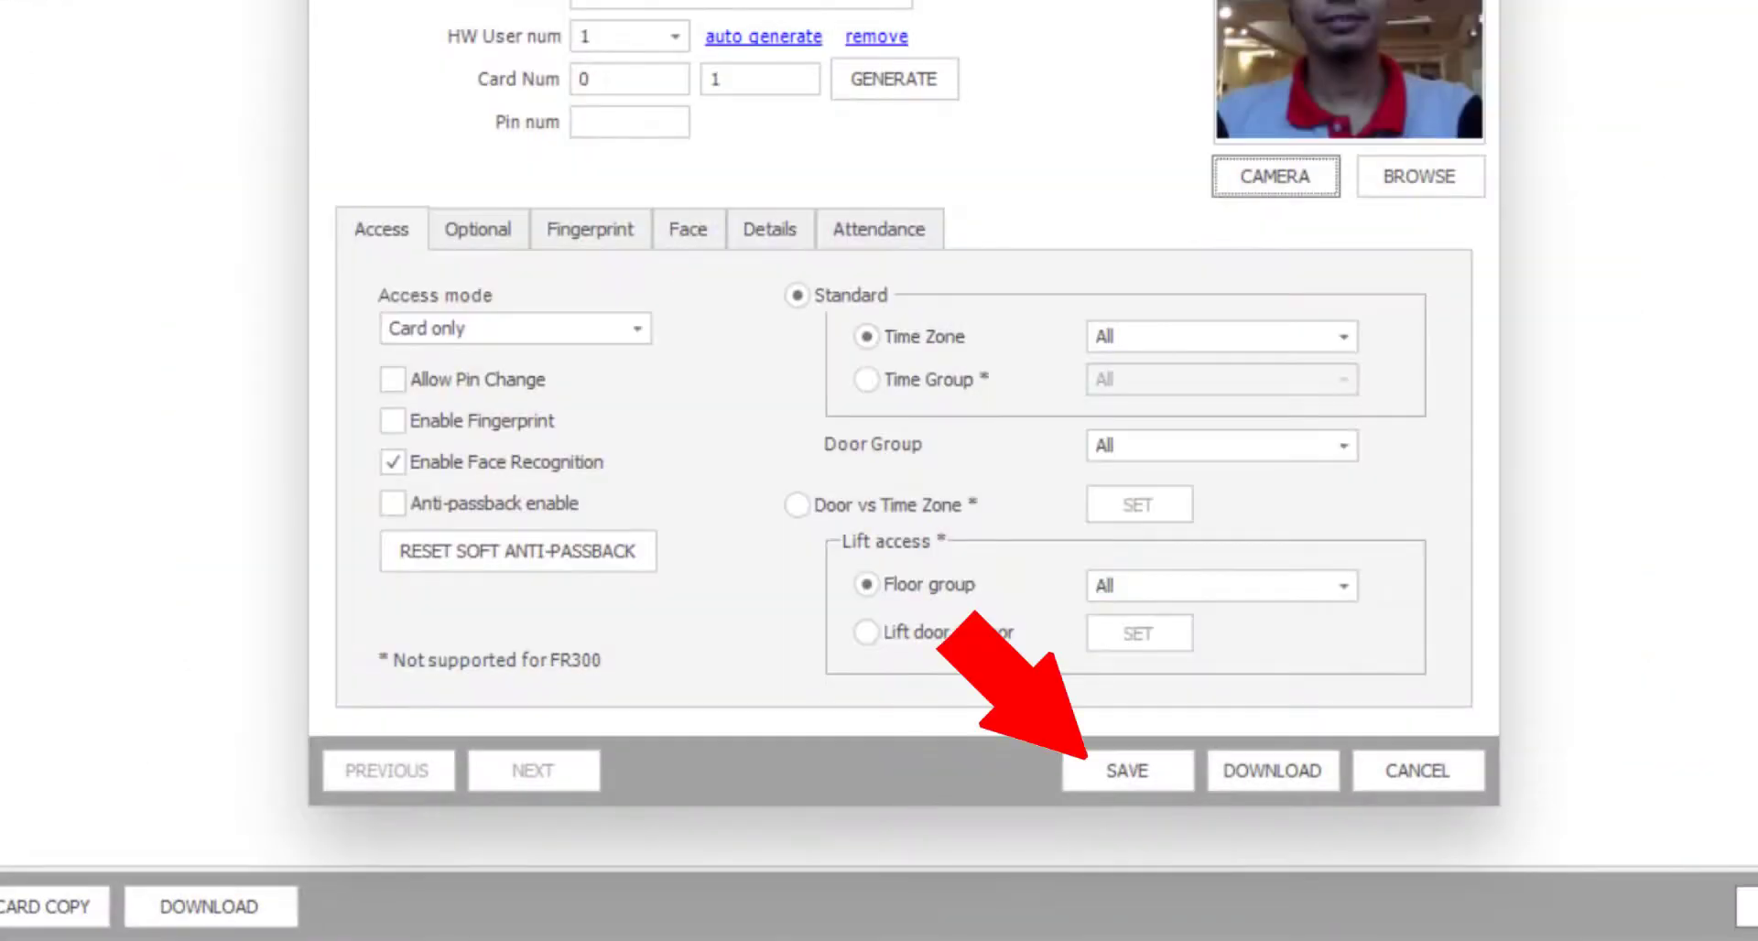
left_click(1127, 769)
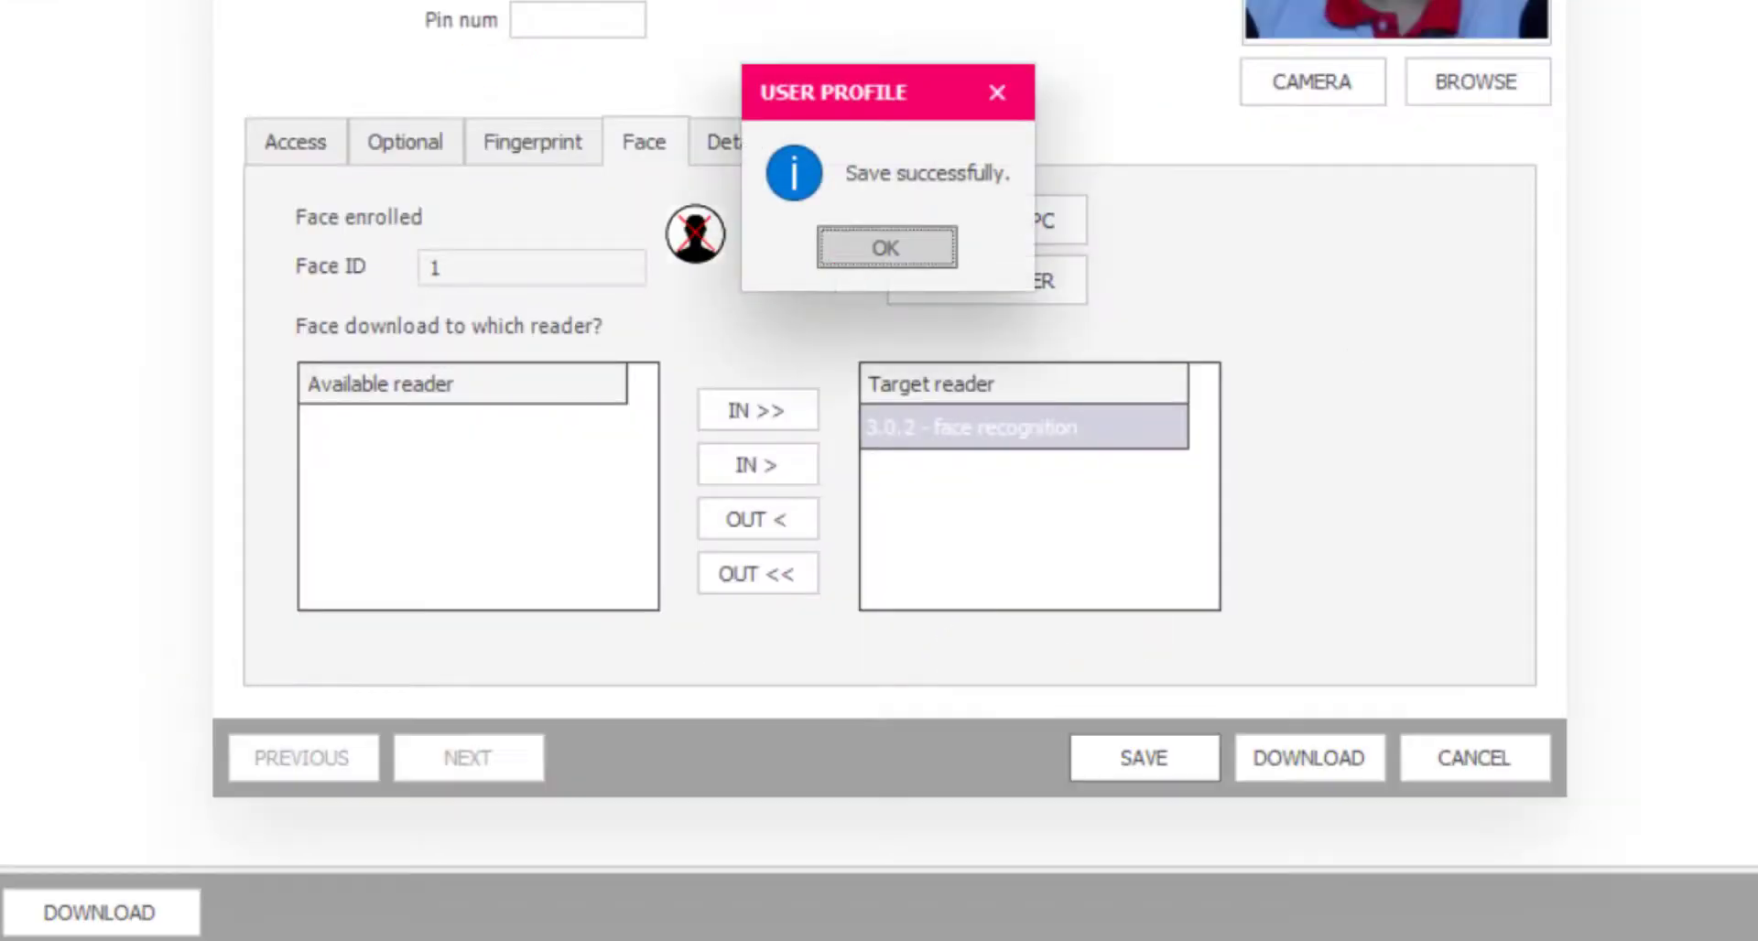
left_click(885, 248)
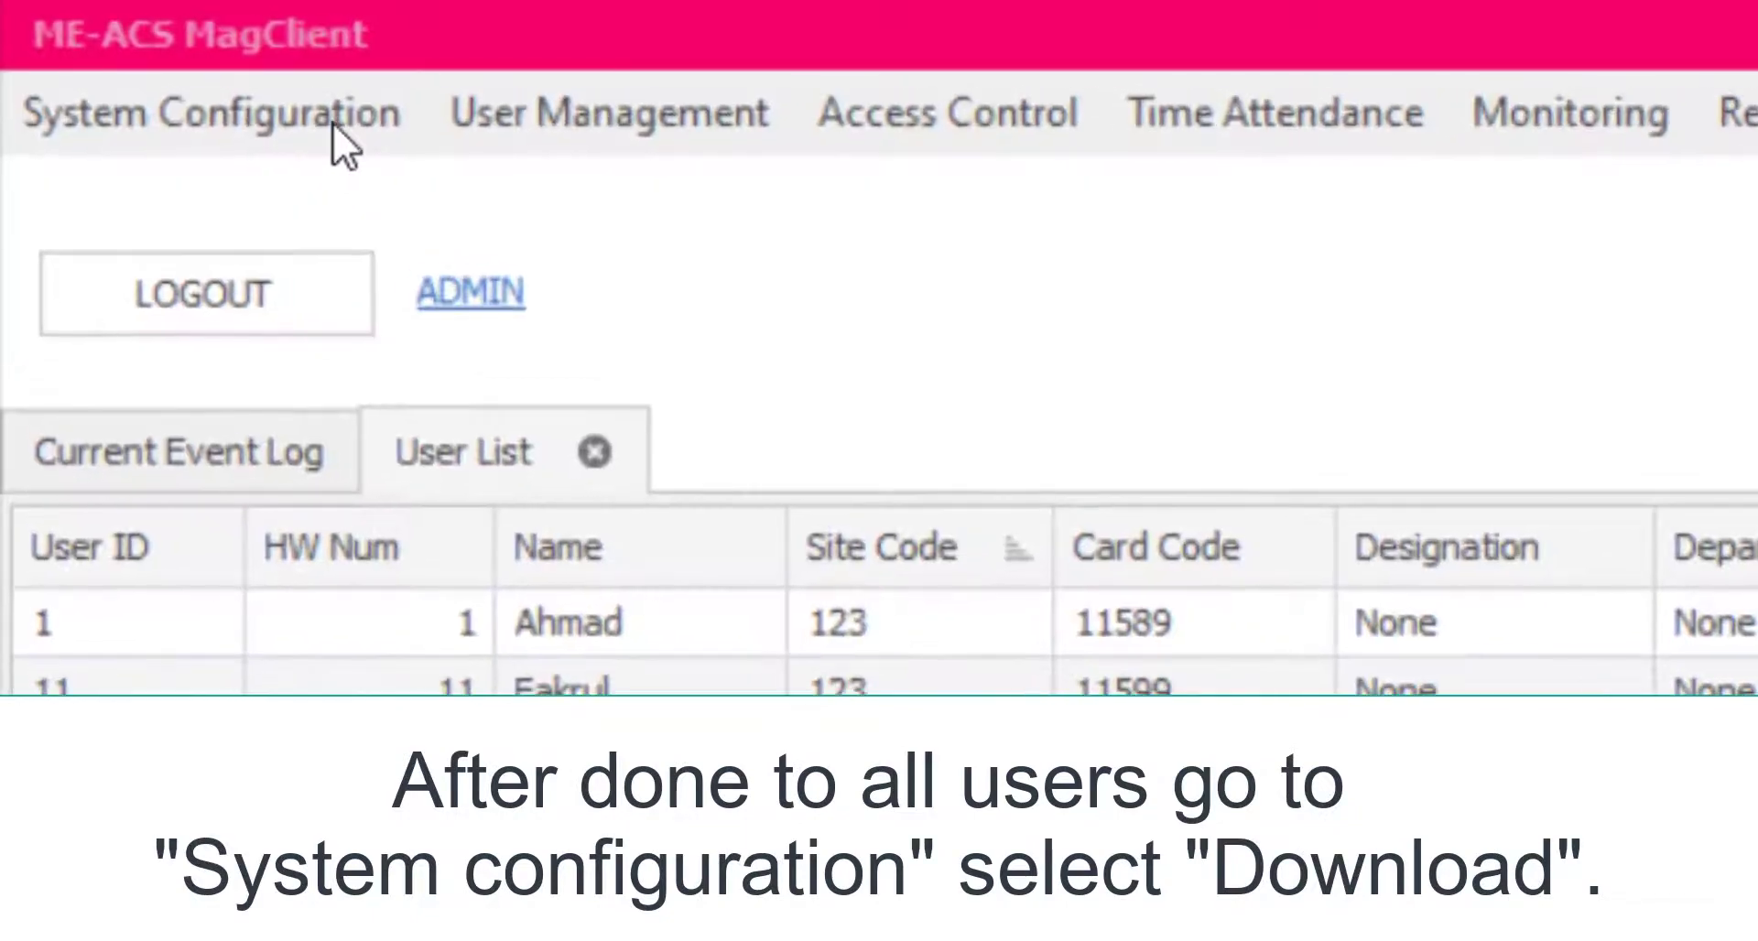
In System Configuration > Download, tick All users under Download Settings
left_click(207, 112)
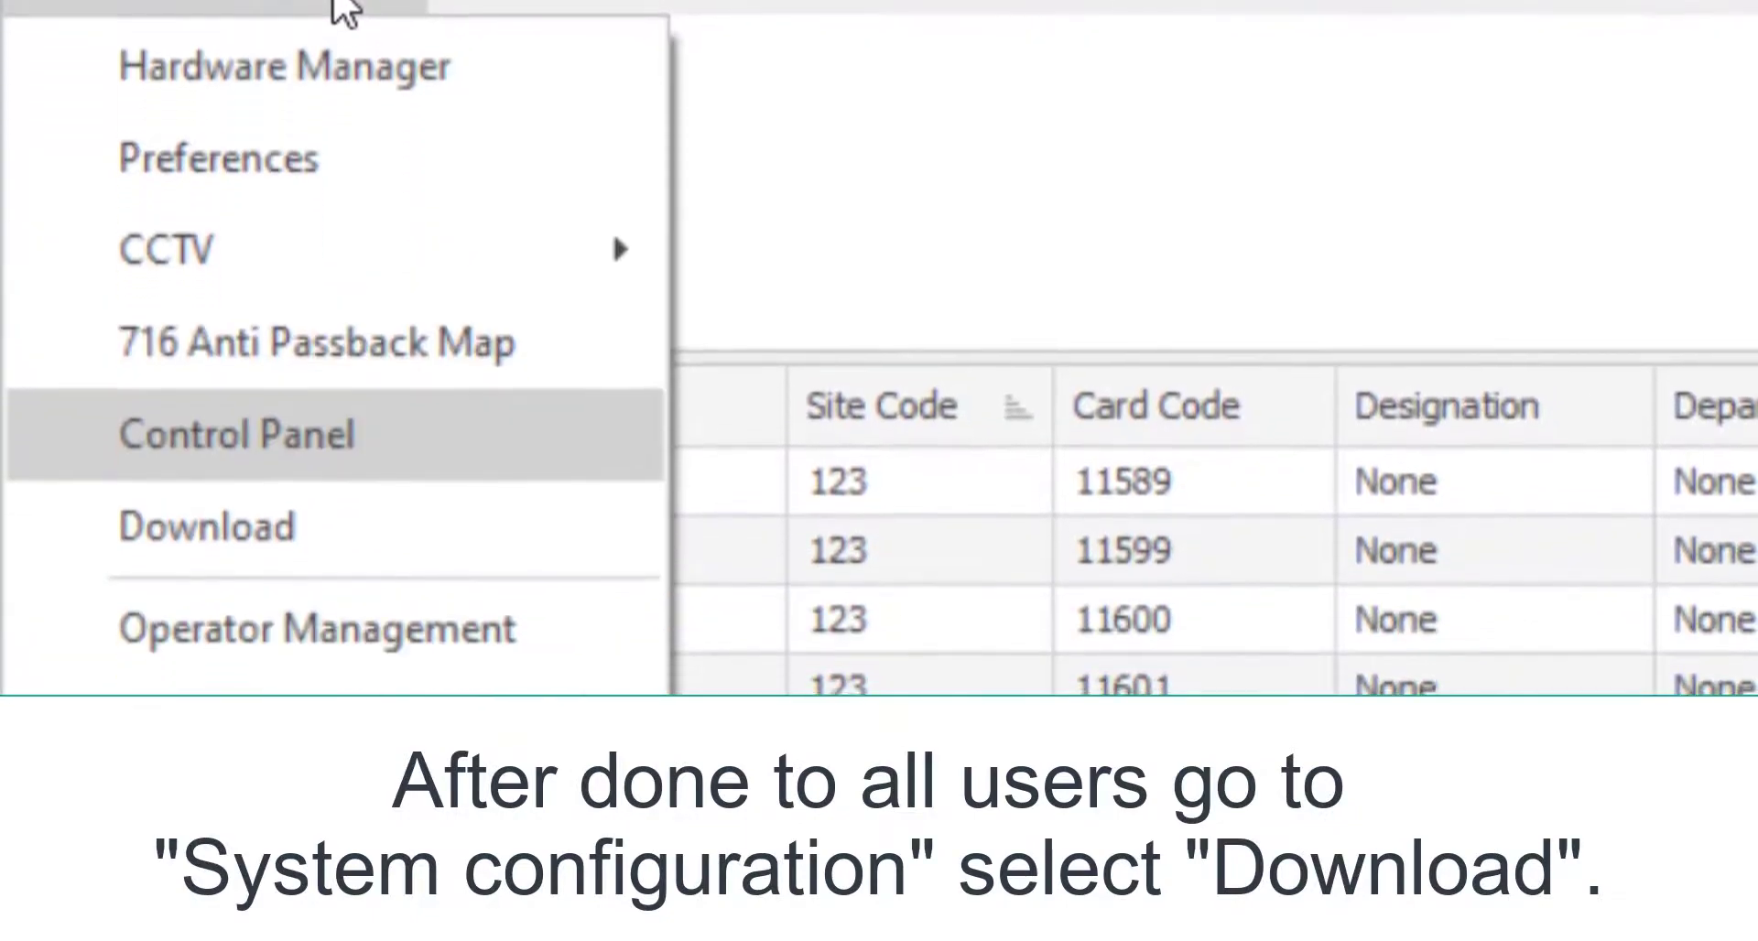
left_click(205, 527)
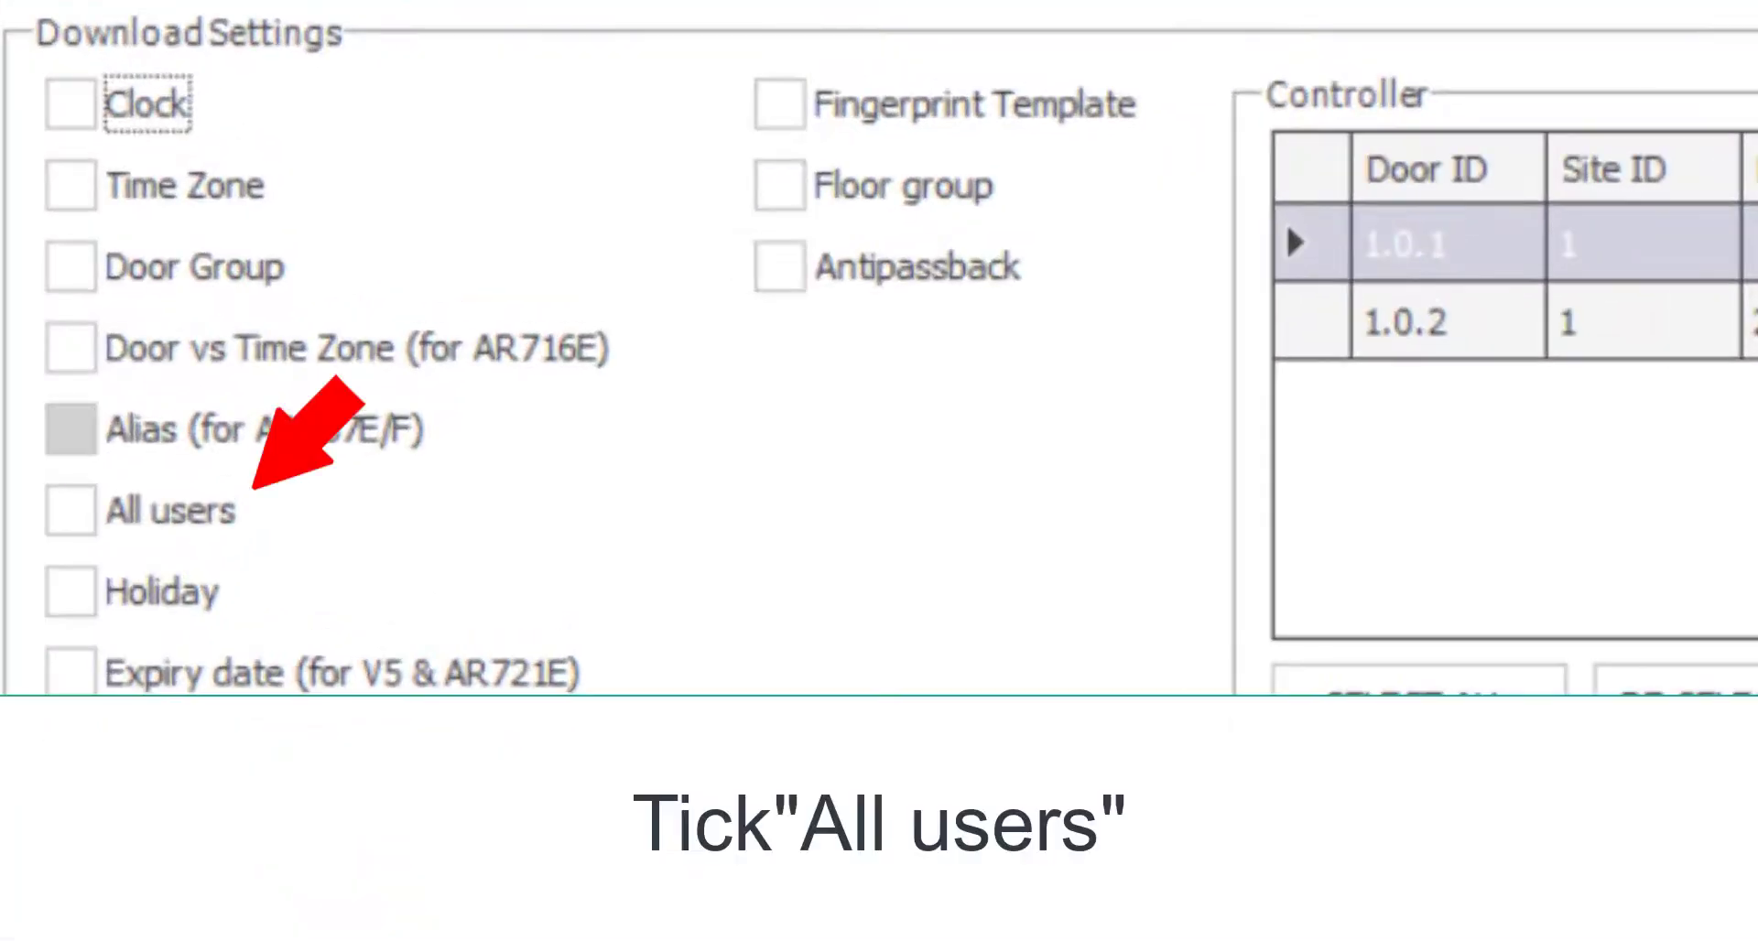
left_click(69, 513)
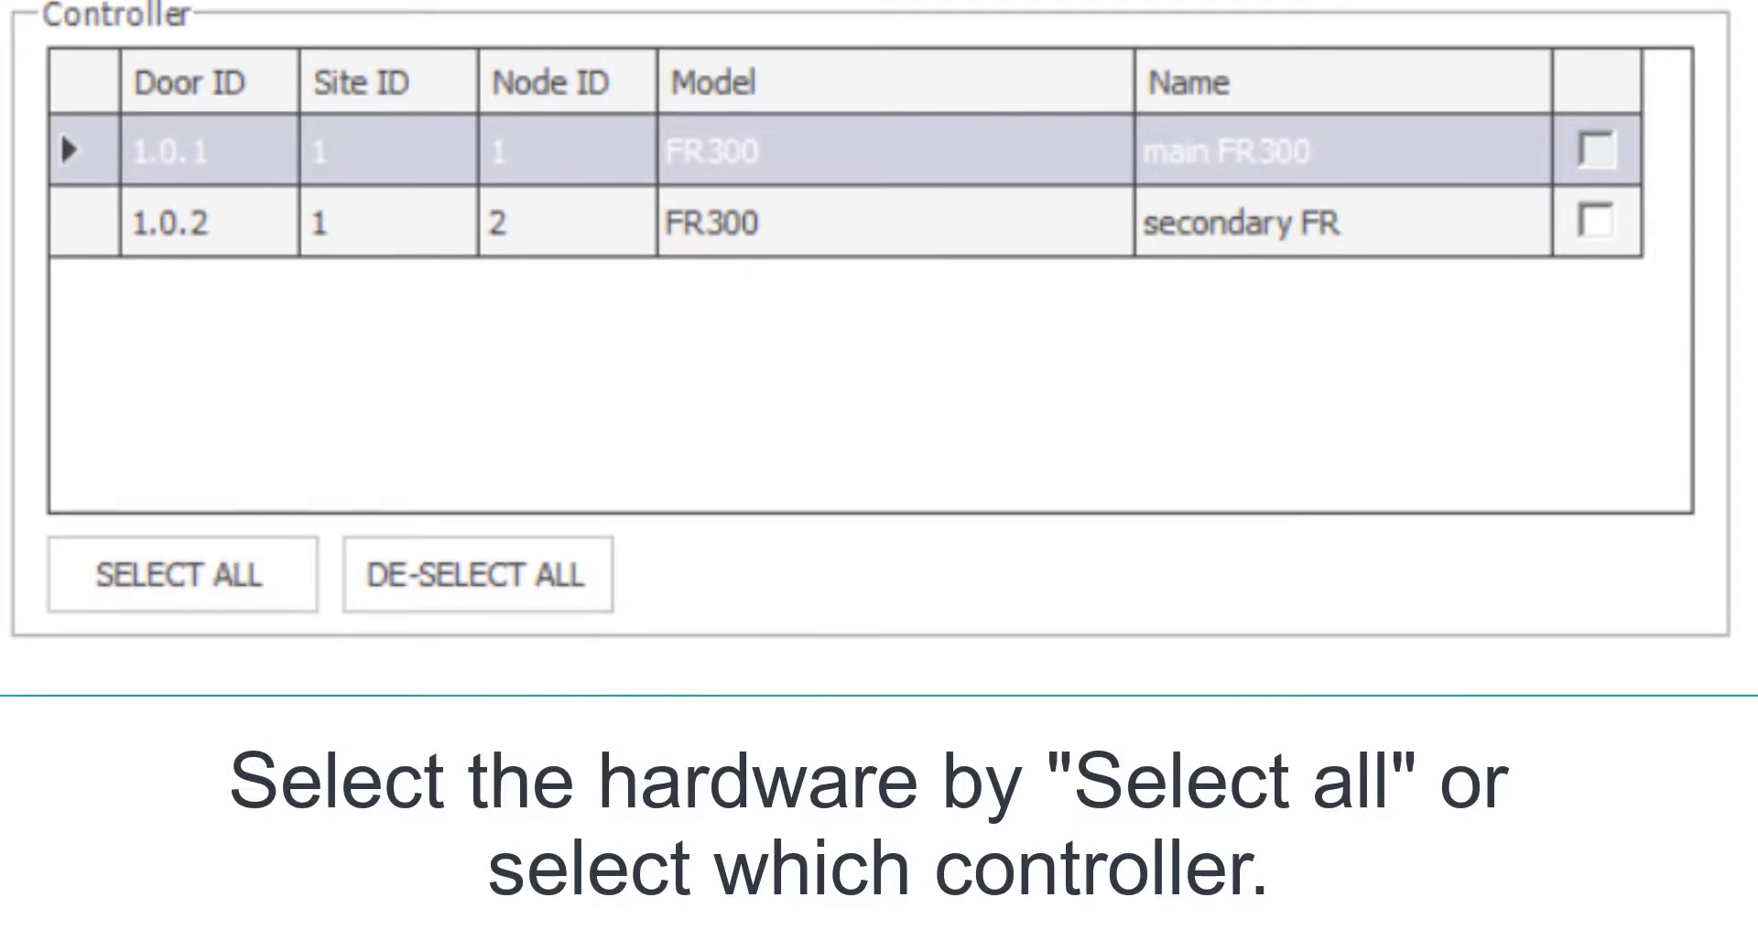
Select both FR300 controllers, download all users to 100% and close the Download window
left_click(181, 575)
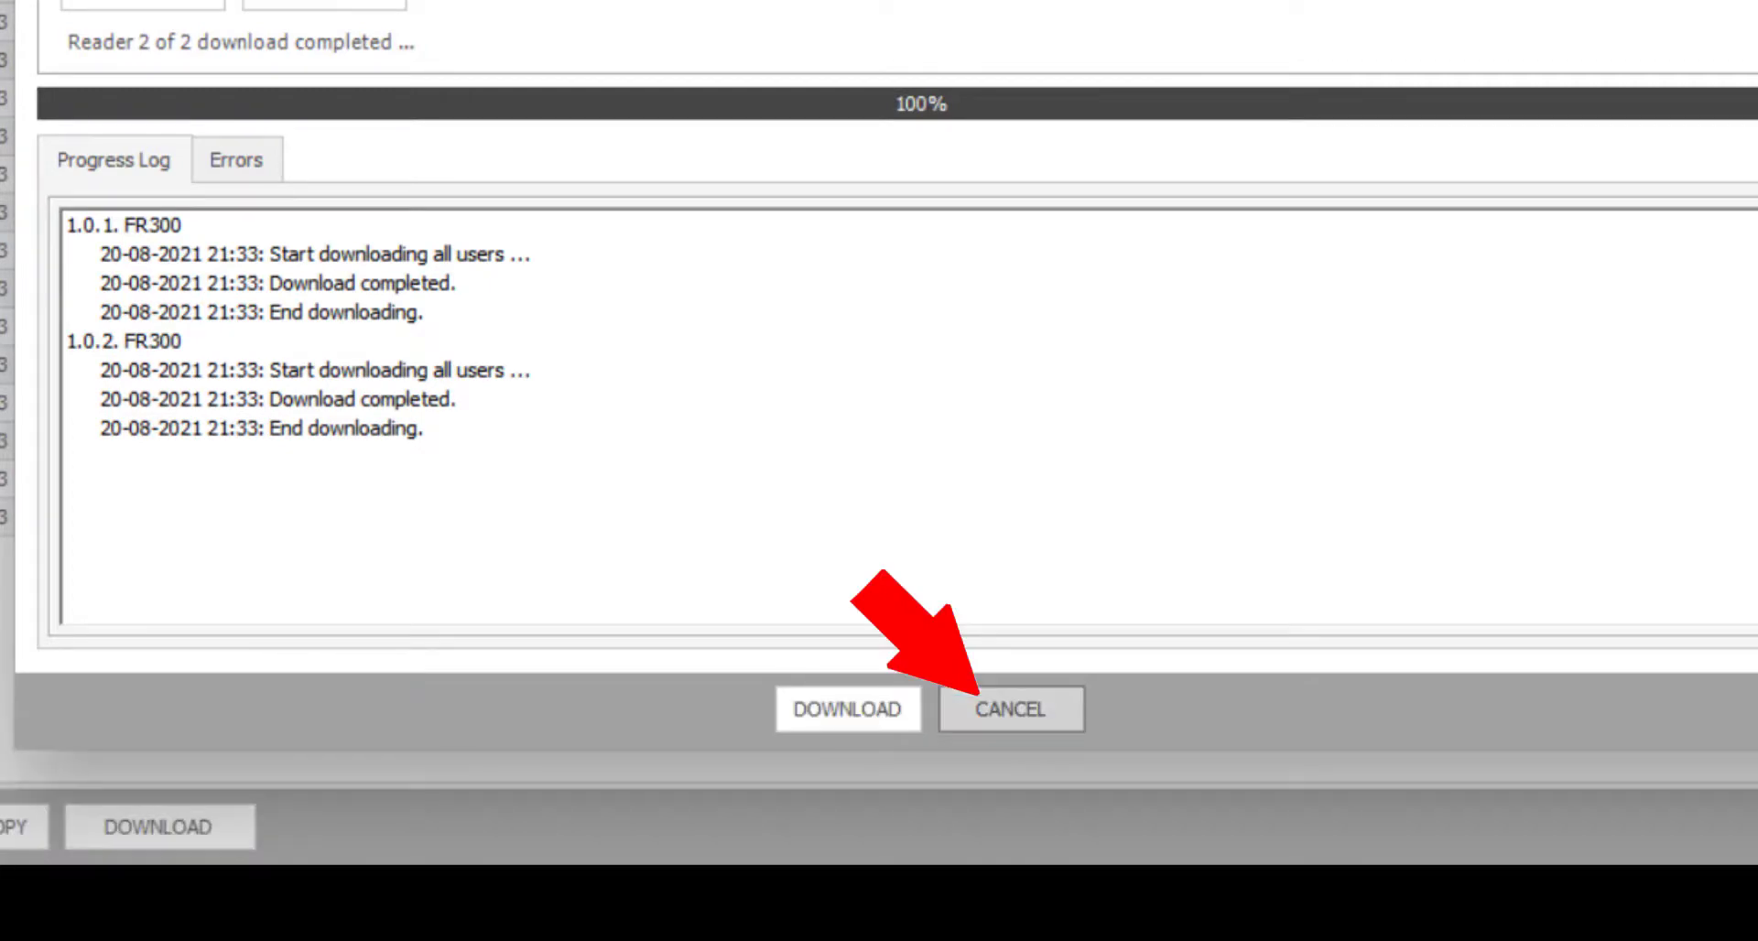
left_click(1010, 709)
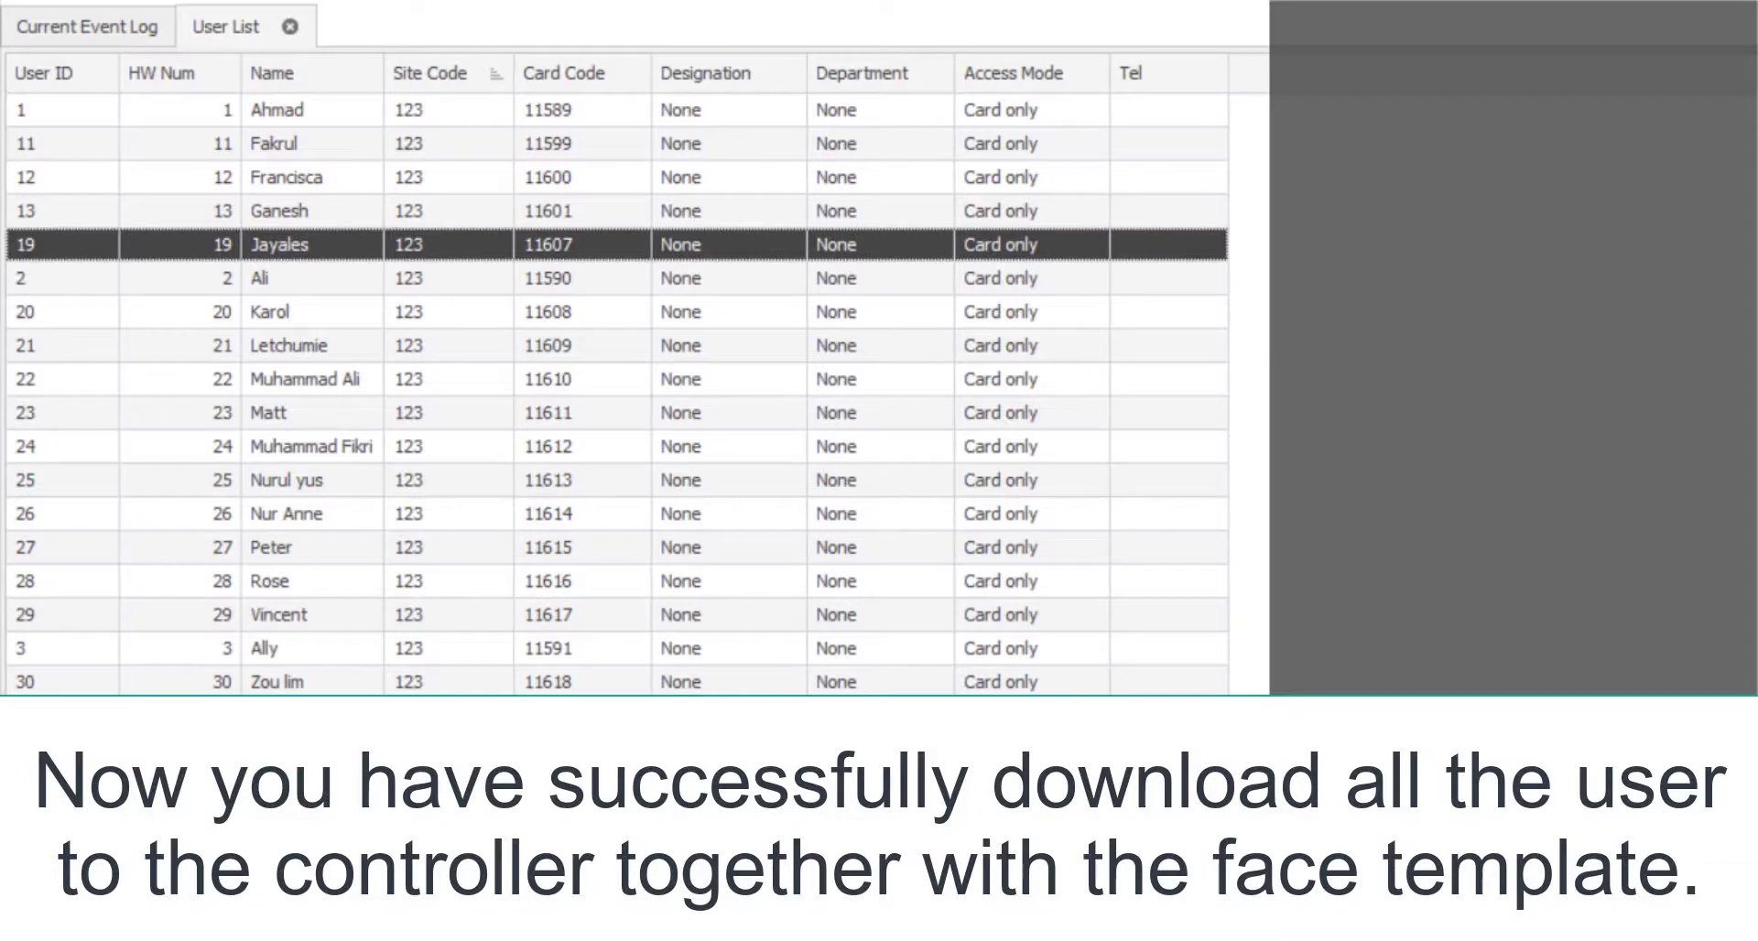